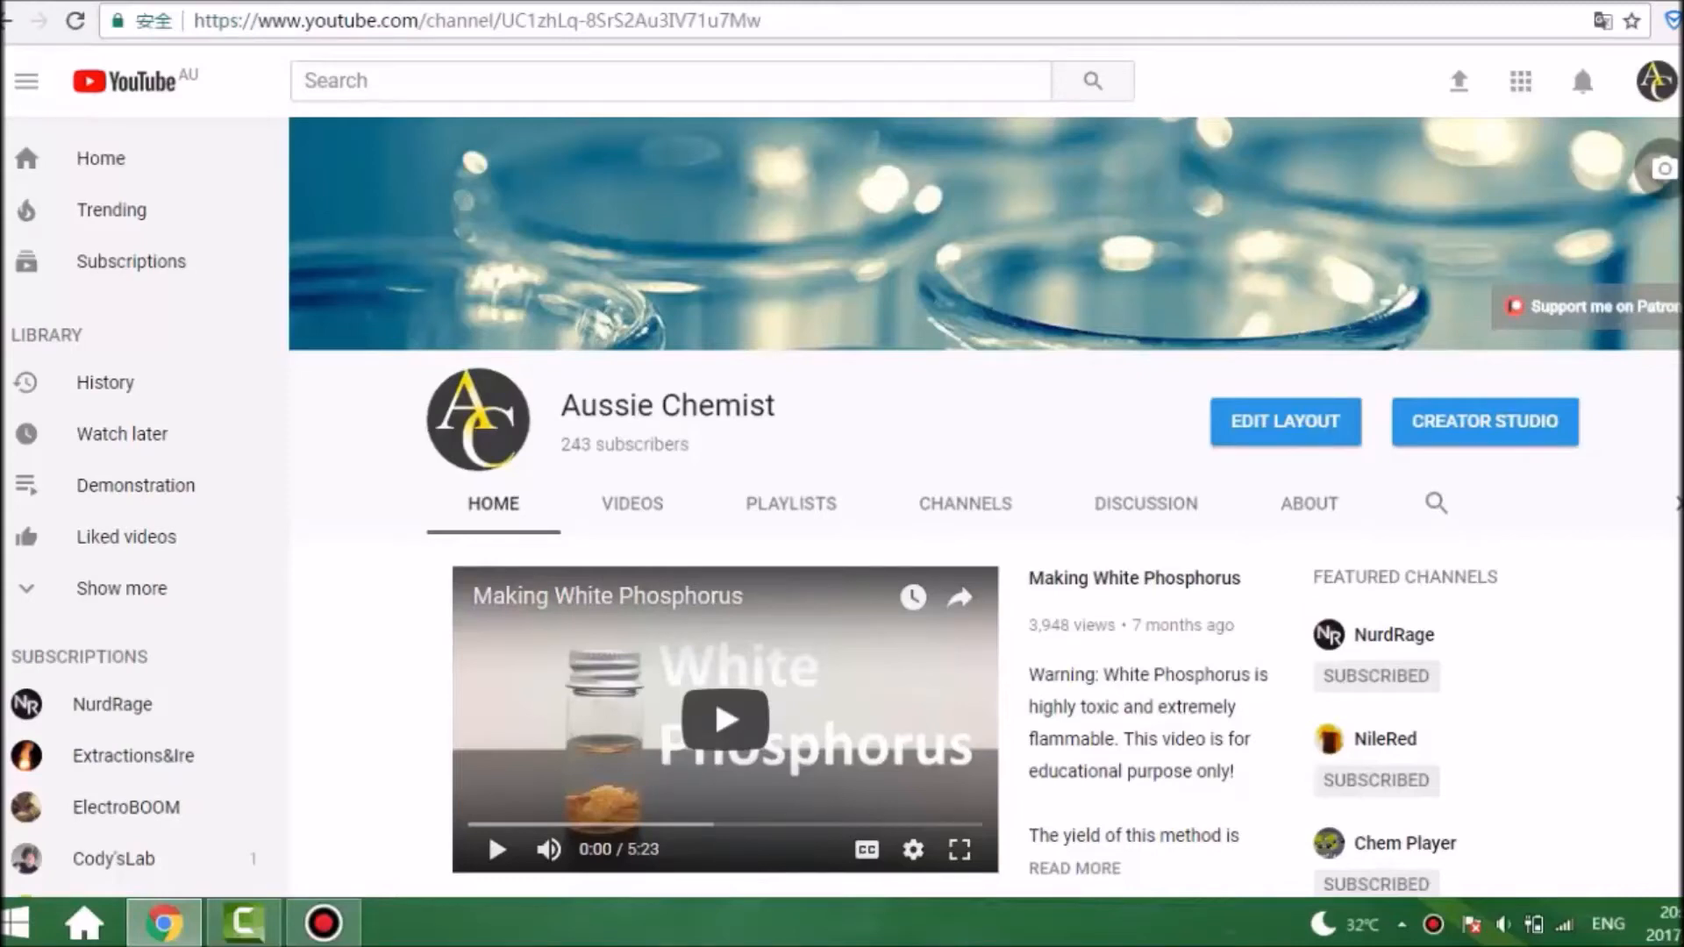
- Scroll down through the Aussie Chemist channel page
scroll(down, 3)
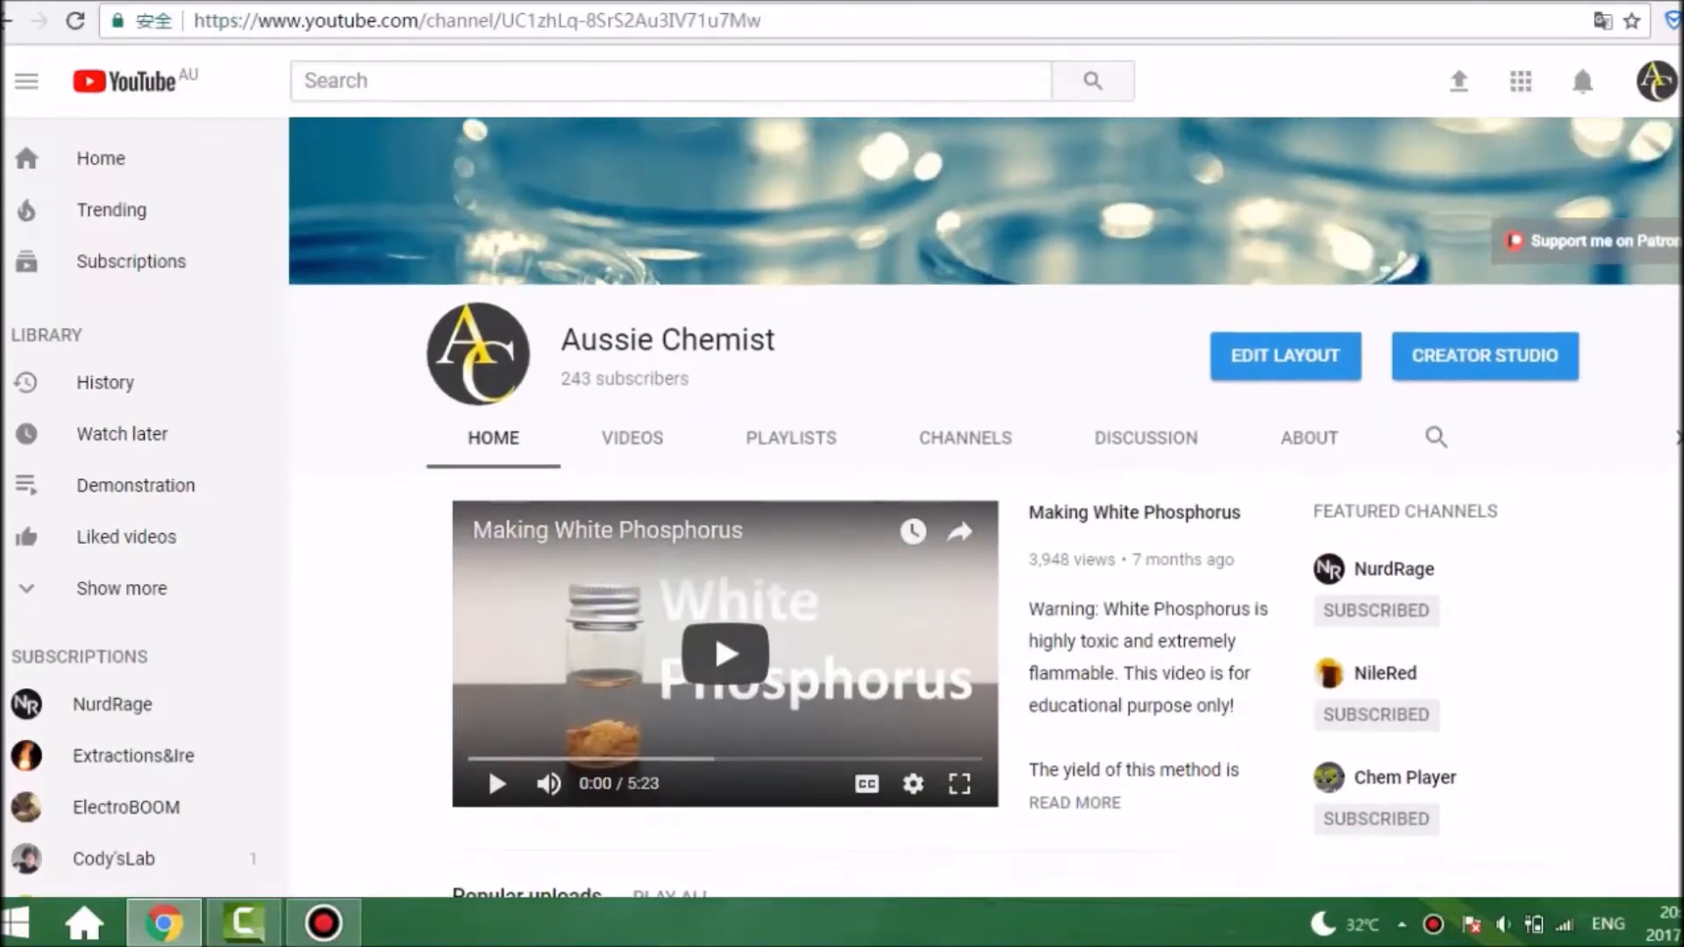
scroll(down, 3)
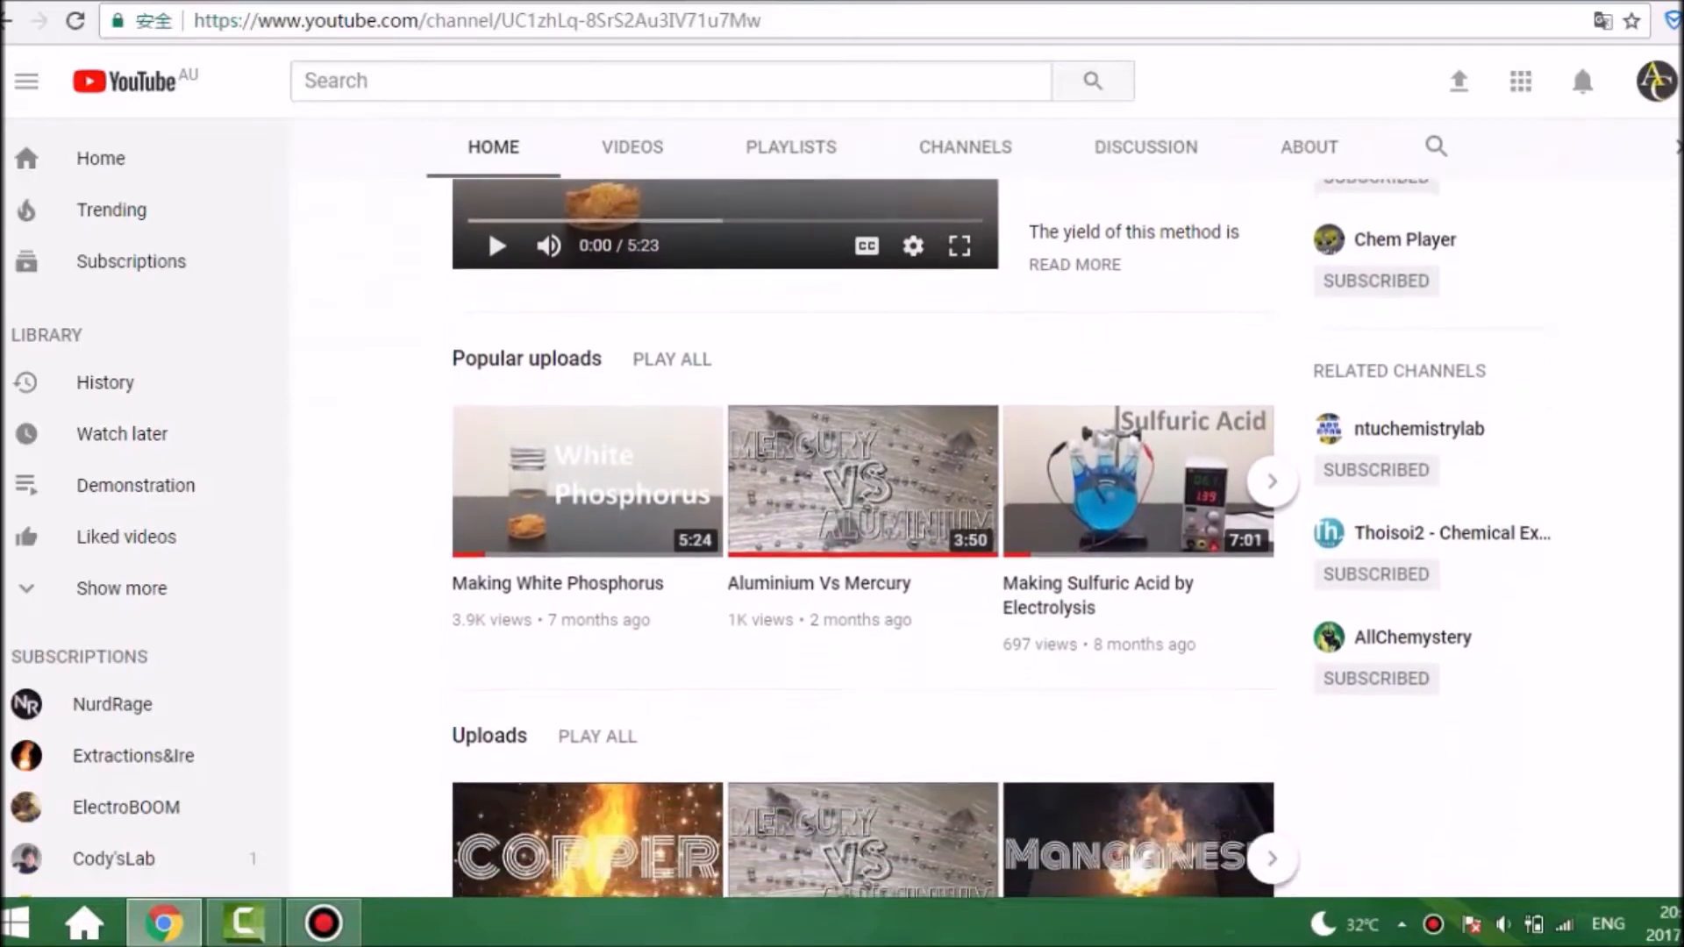
scroll(down, 3)
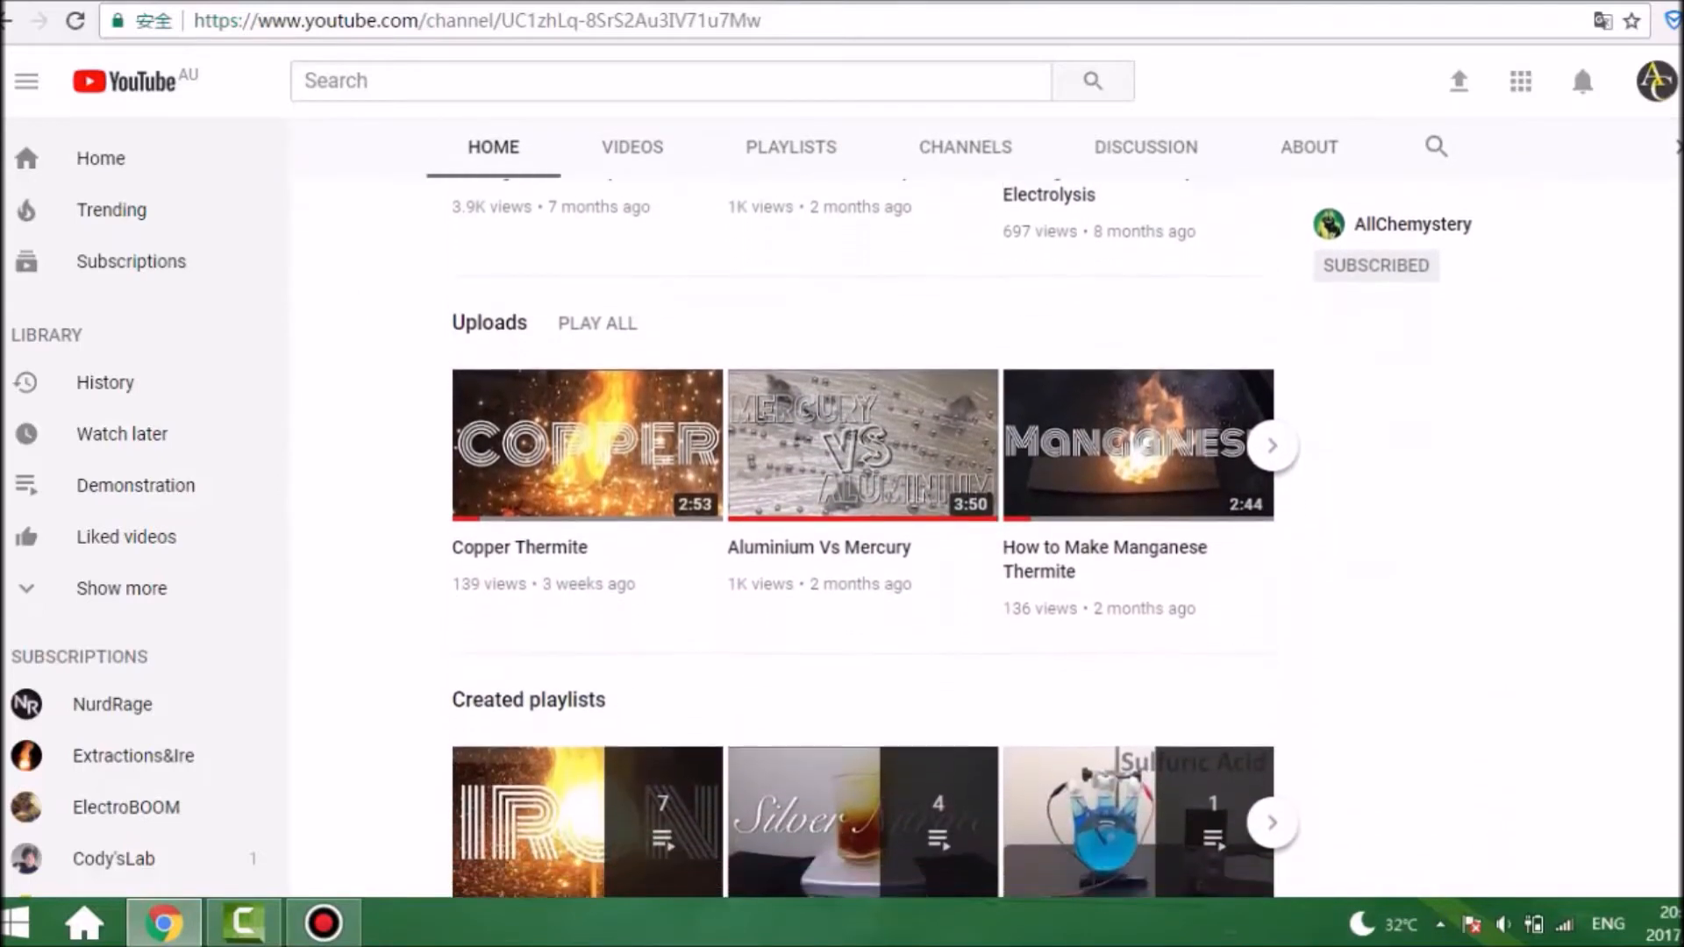
scroll(down, 3)
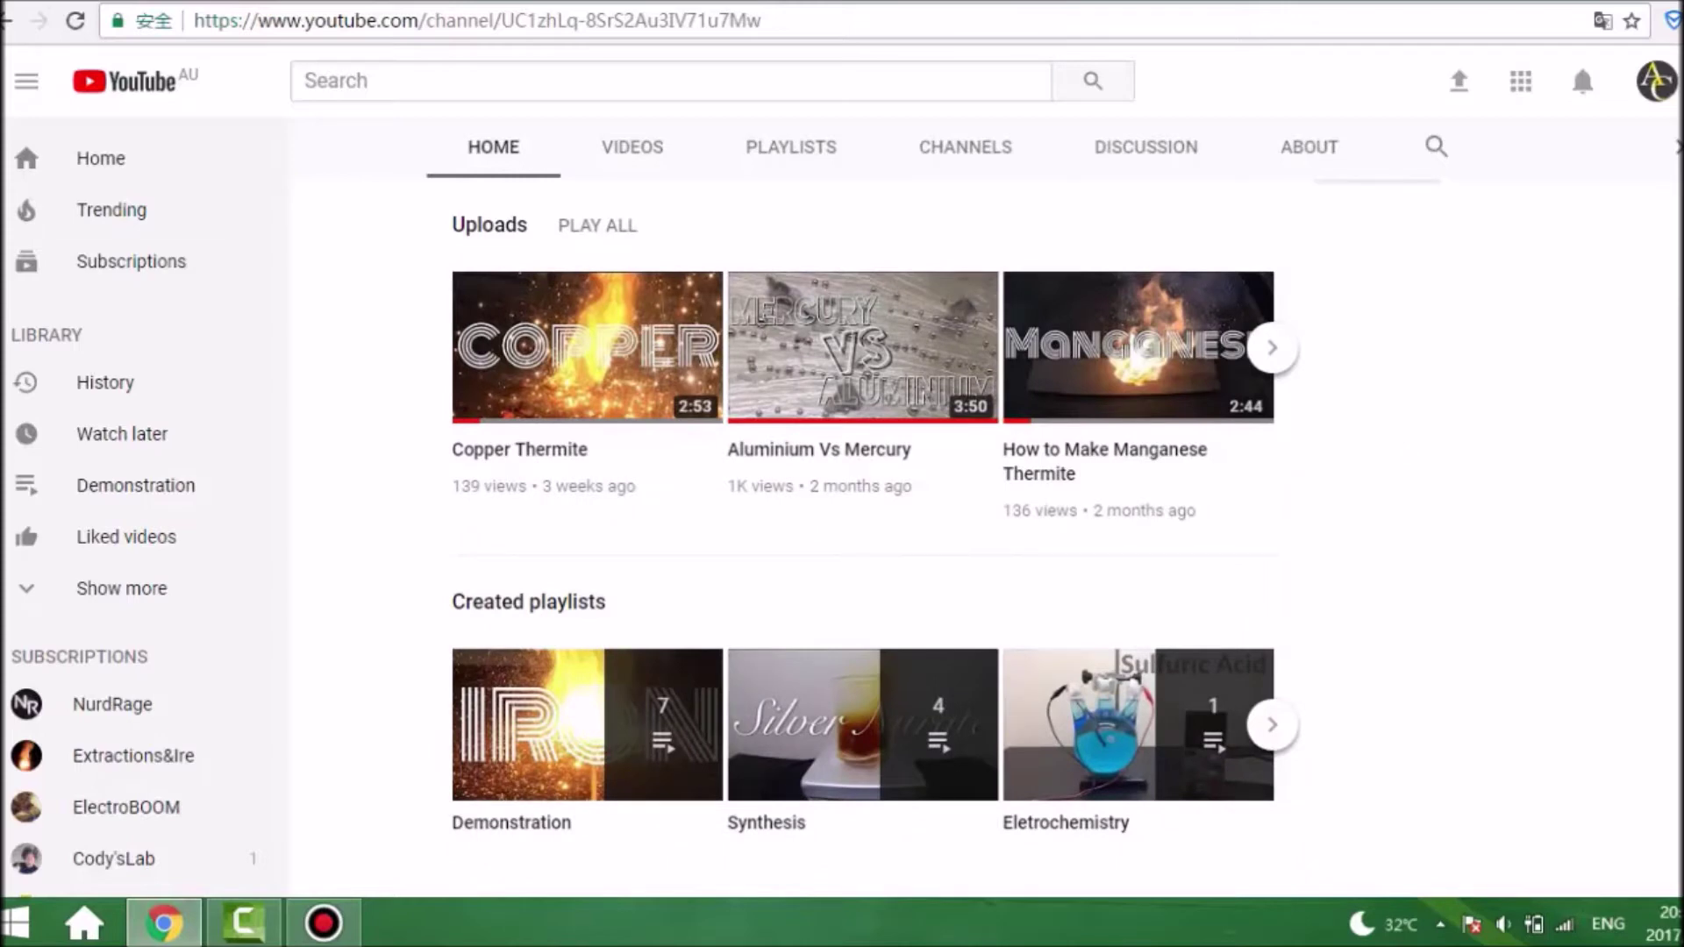
- Search for 'nurdrage' and scroll through the NurdRage channel results
text(nurdrage)
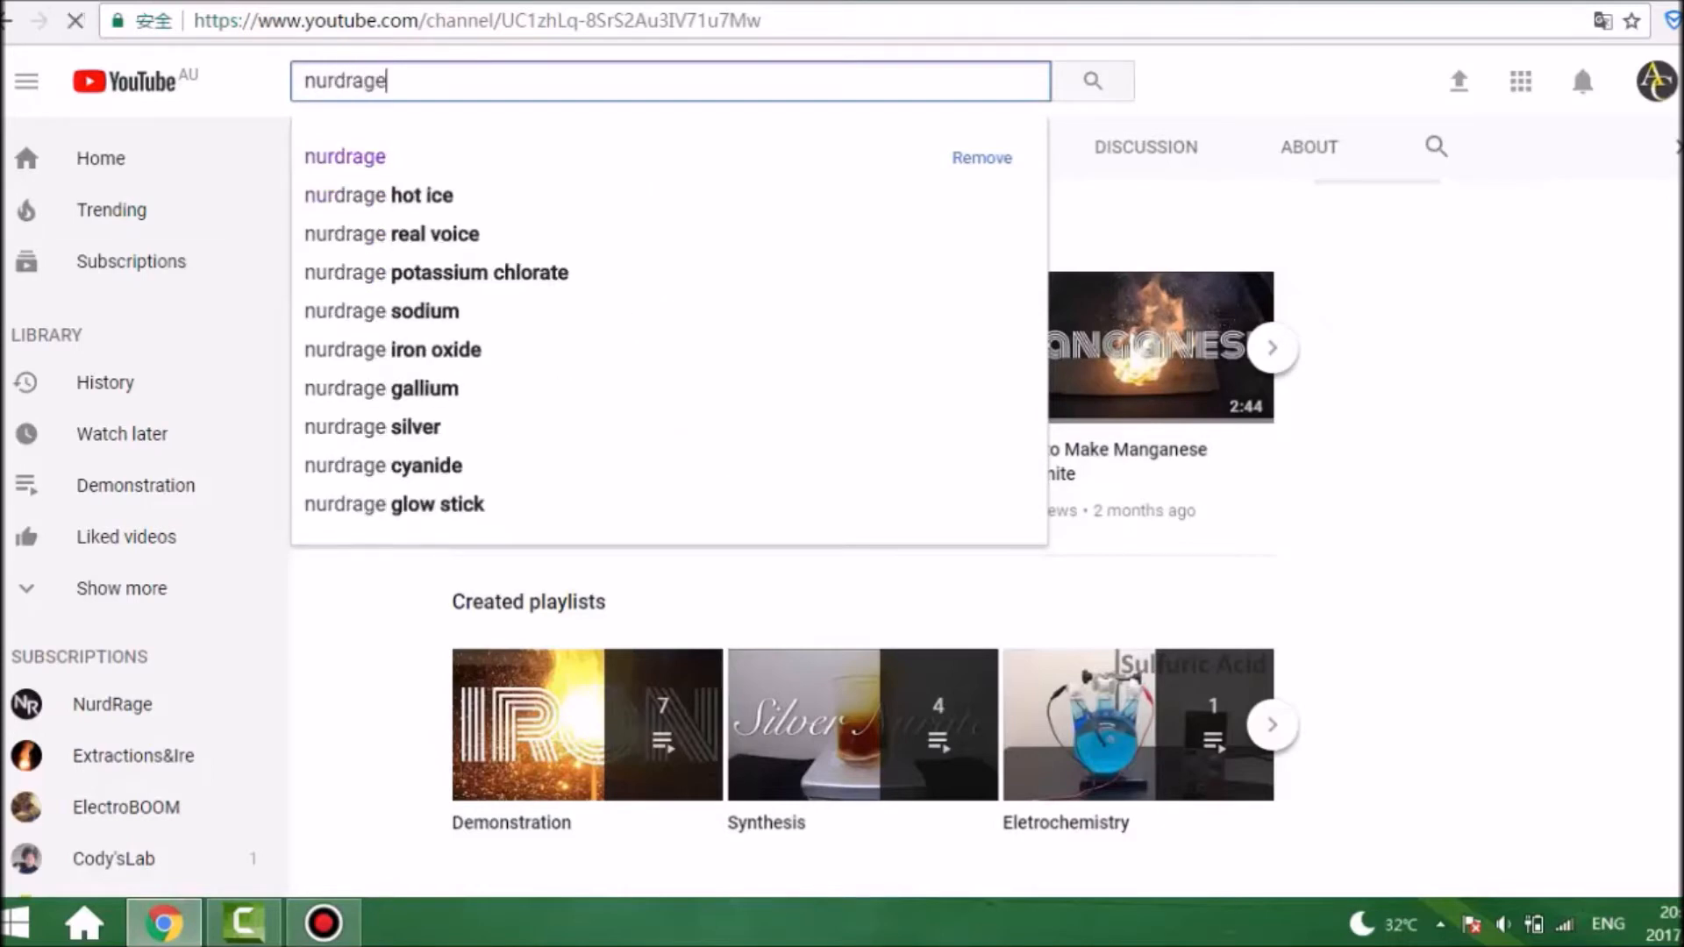
click(1094, 80)
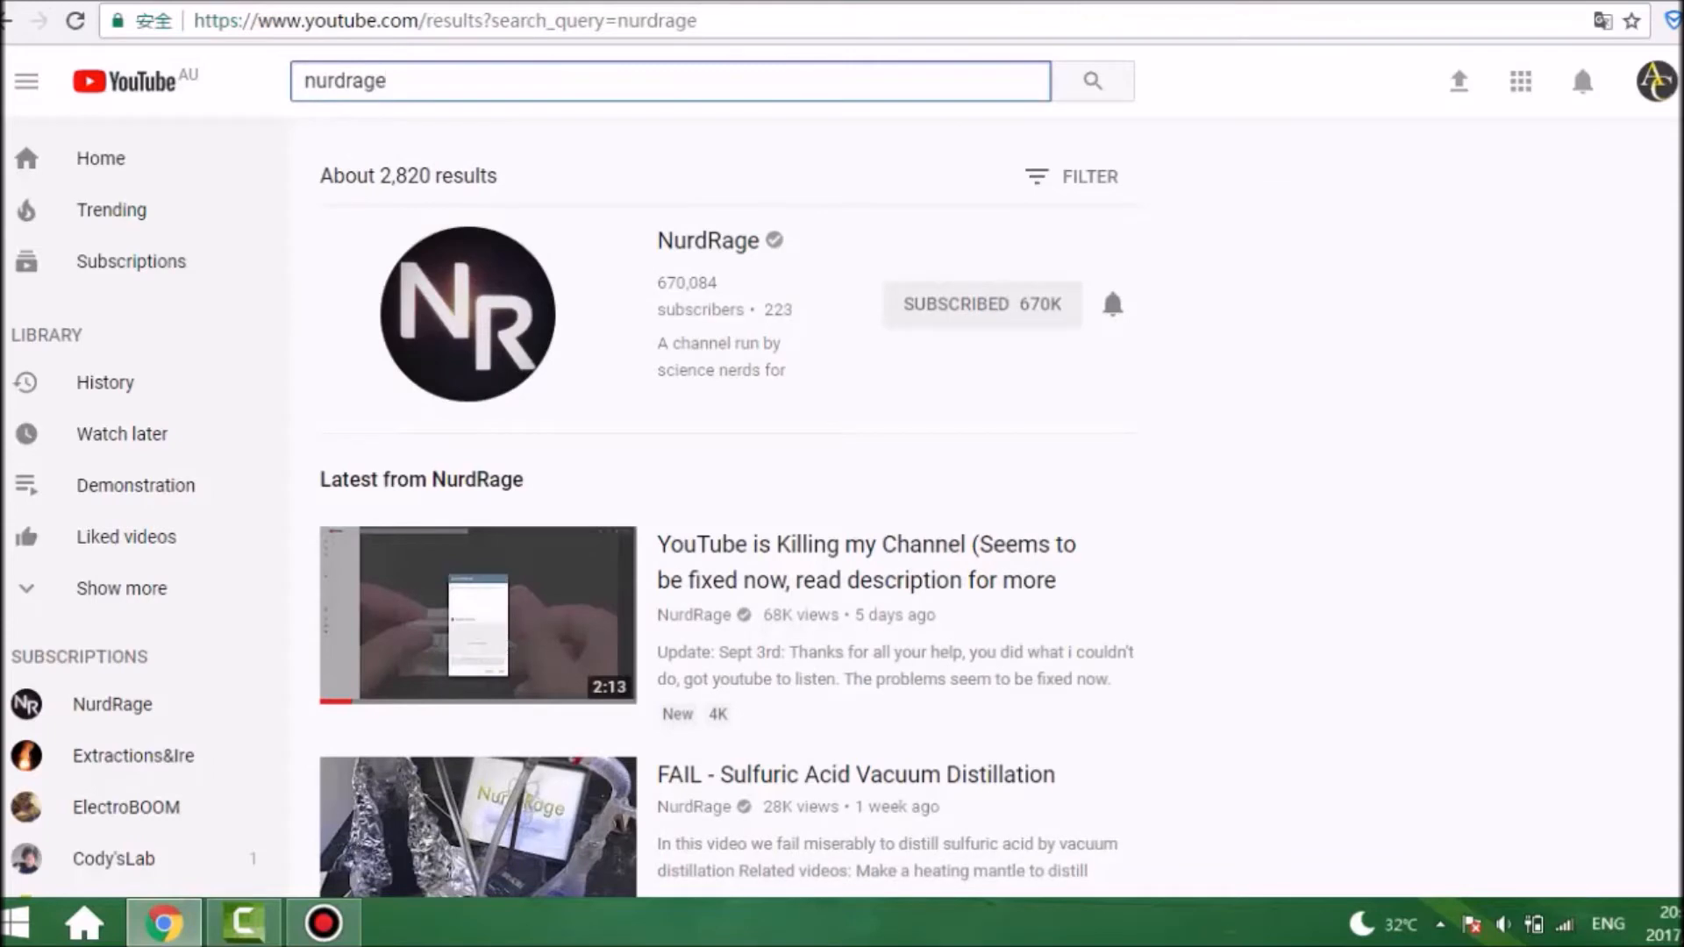
scroll(down, 3)
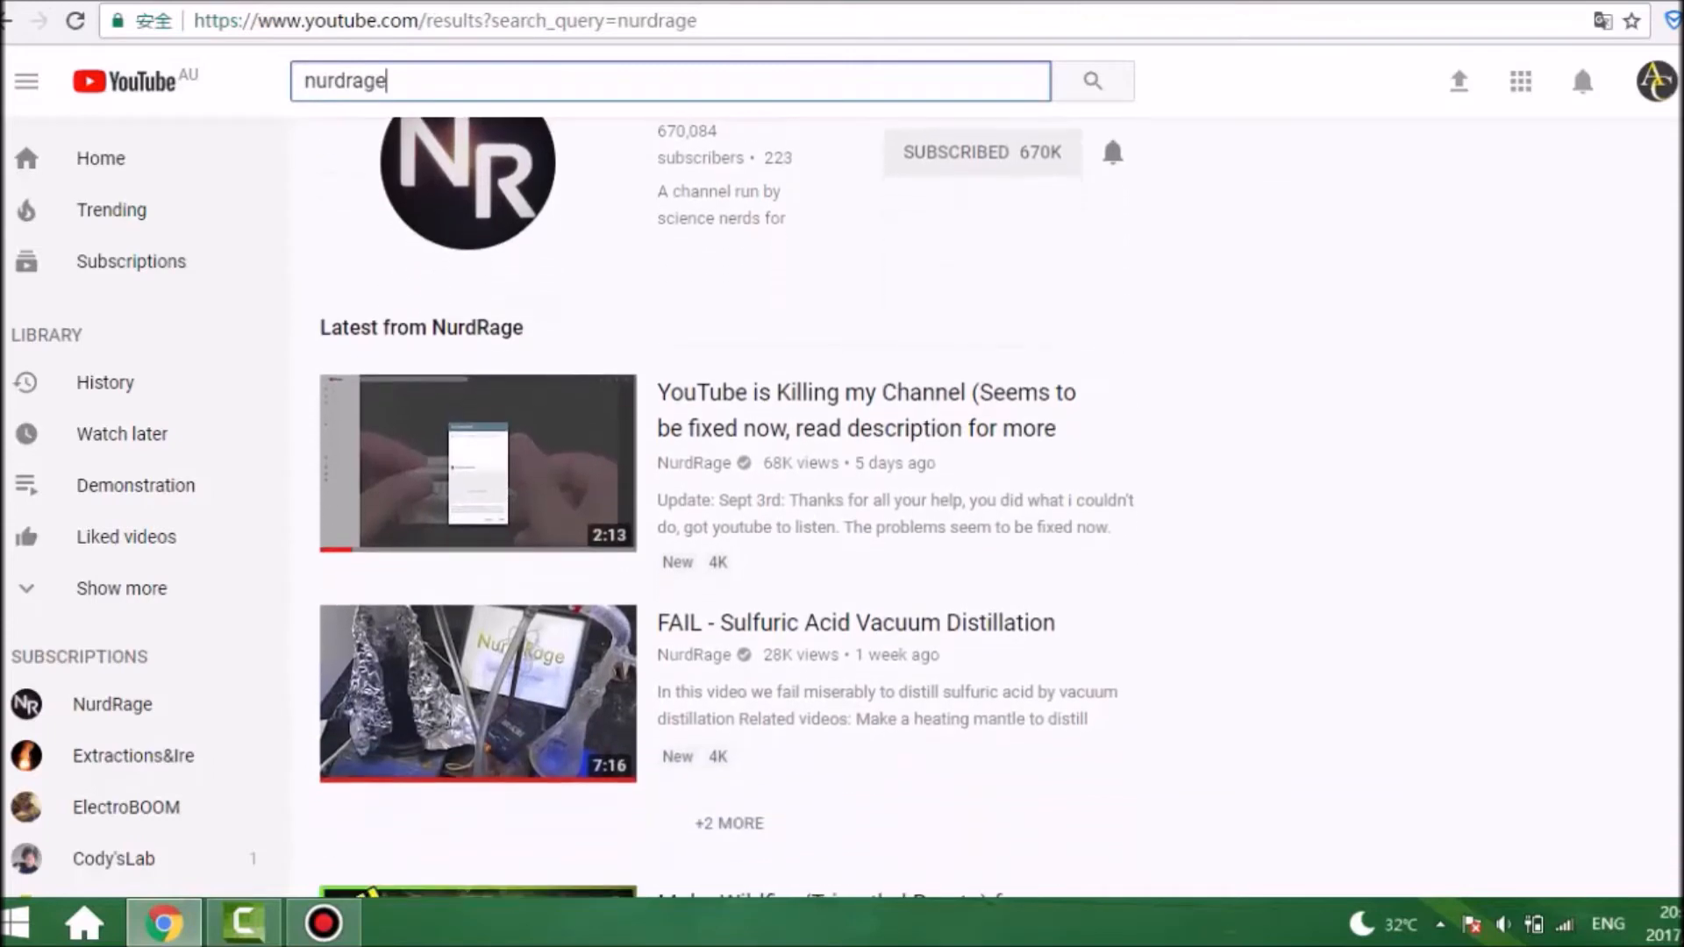
scroll(down, 3)
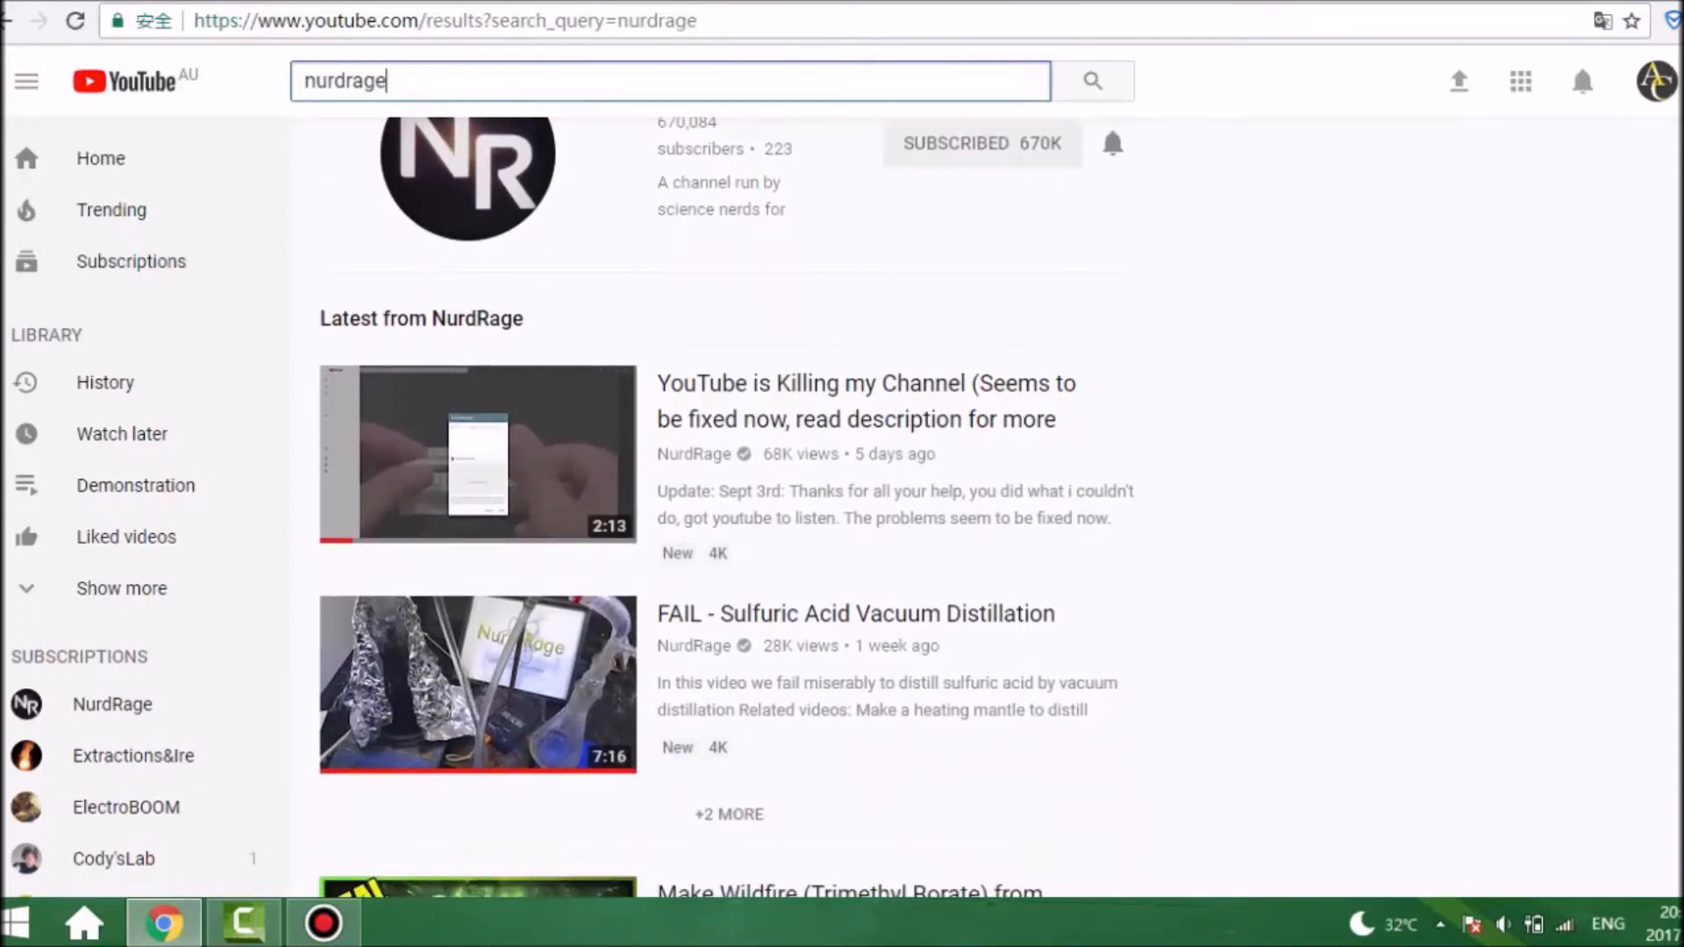
scroll(down, 3)
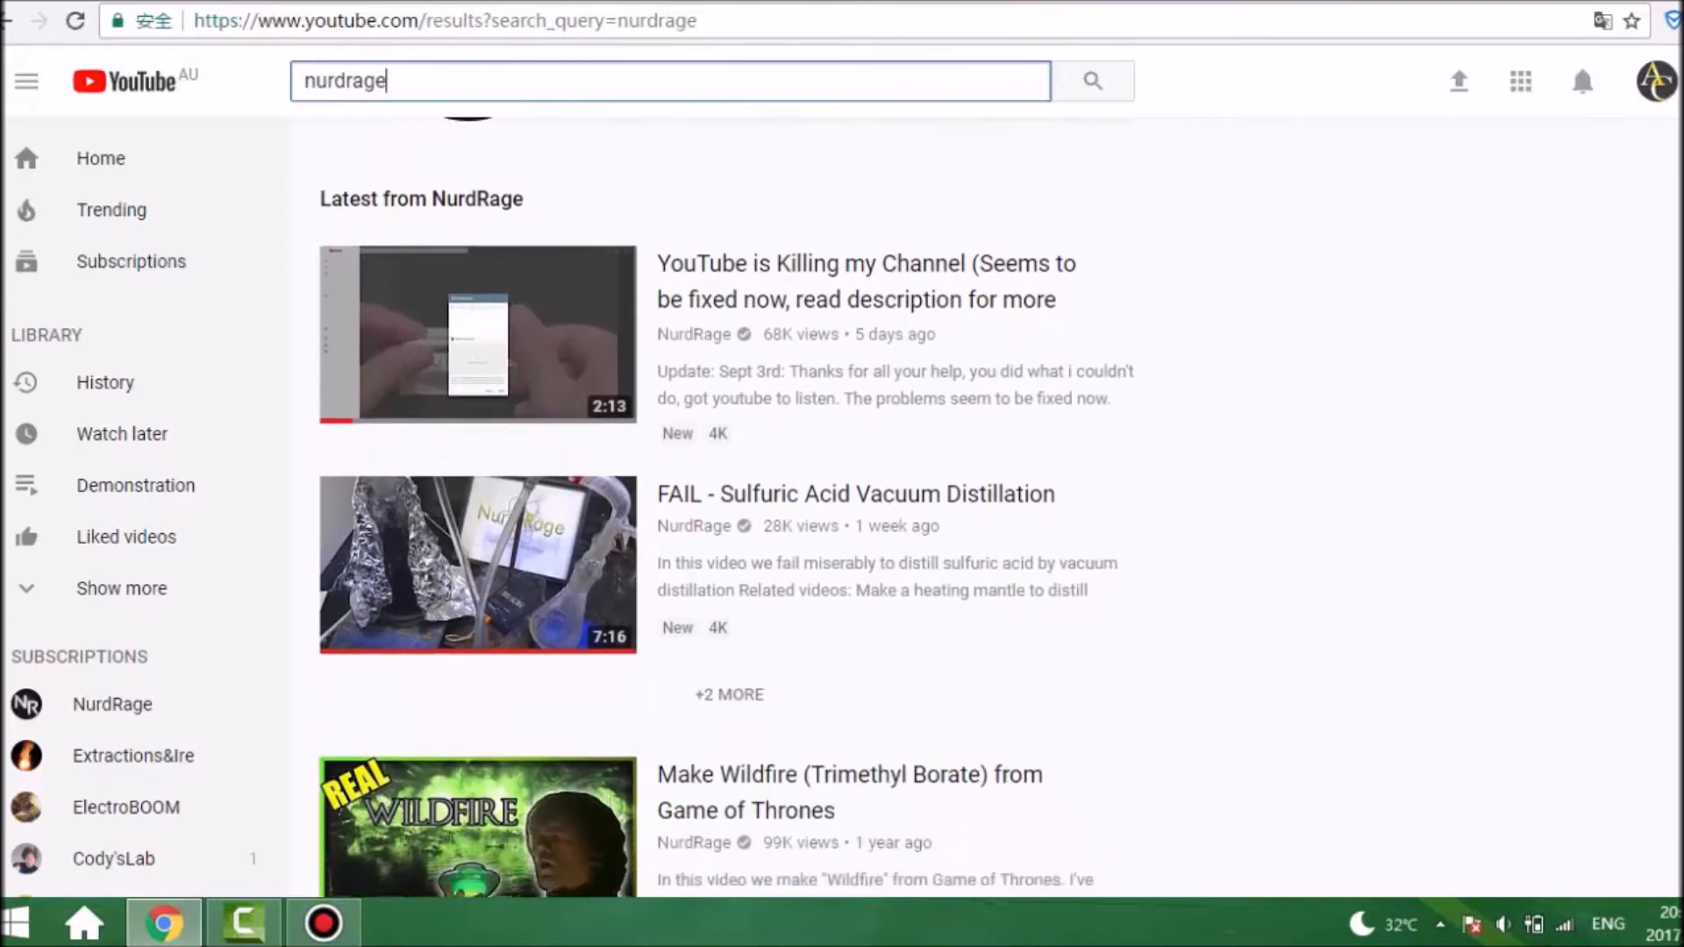
scroll(down, 3)
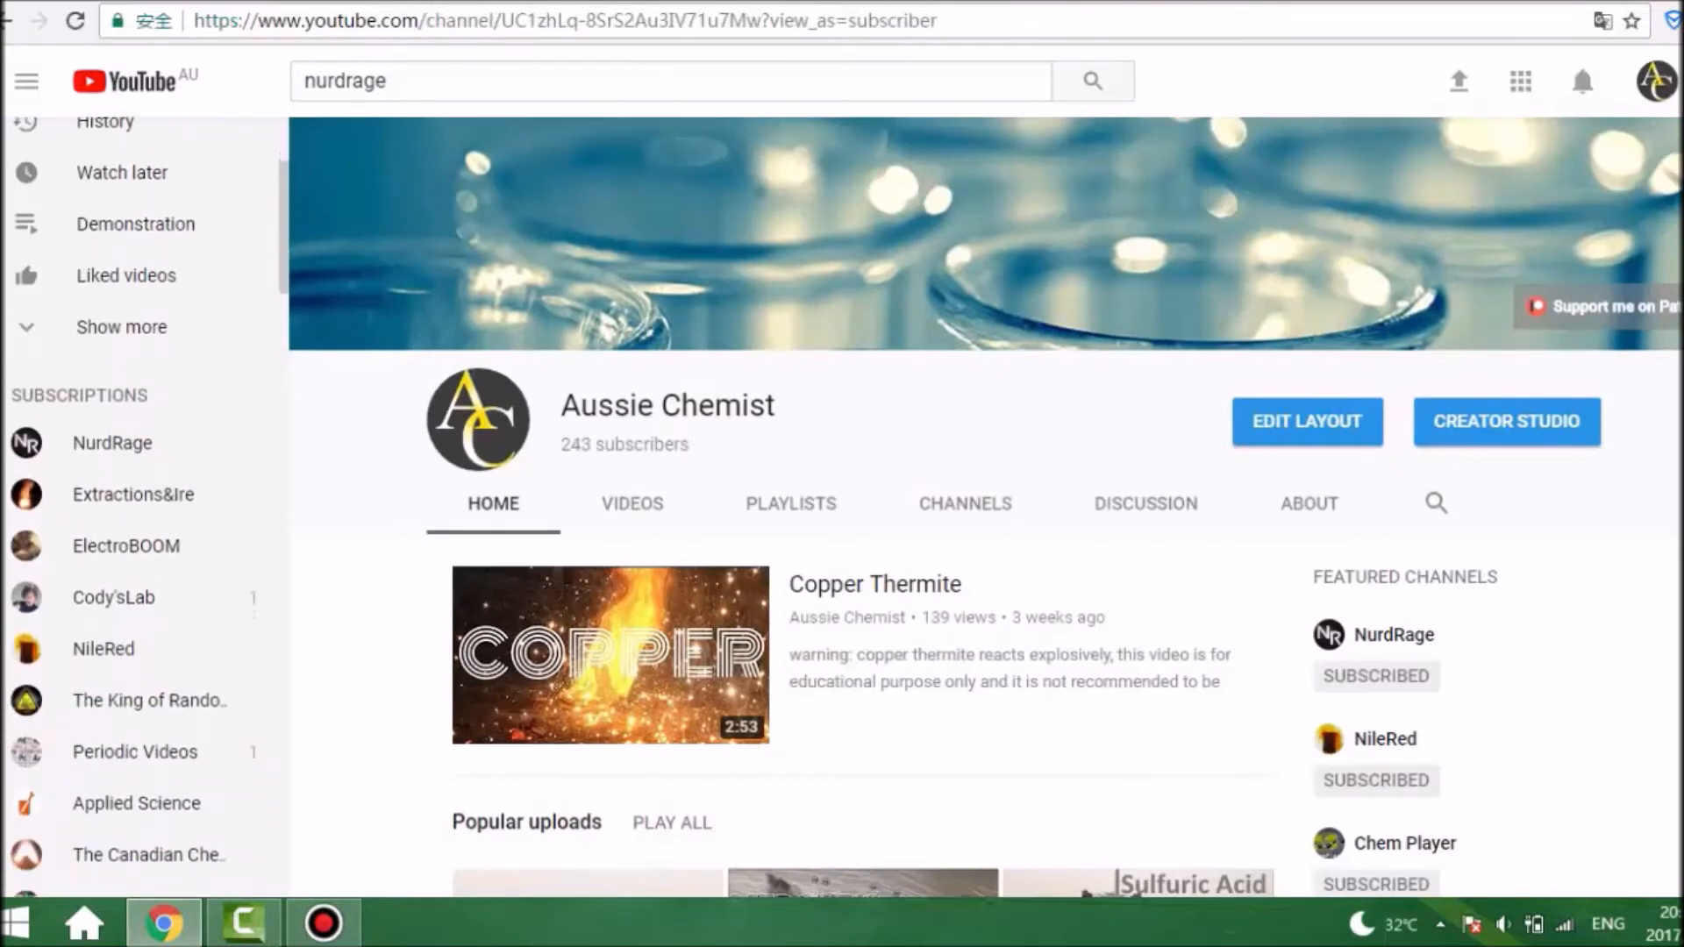
- Scroll down the subscriptions sidebar
scroll(down, 3)
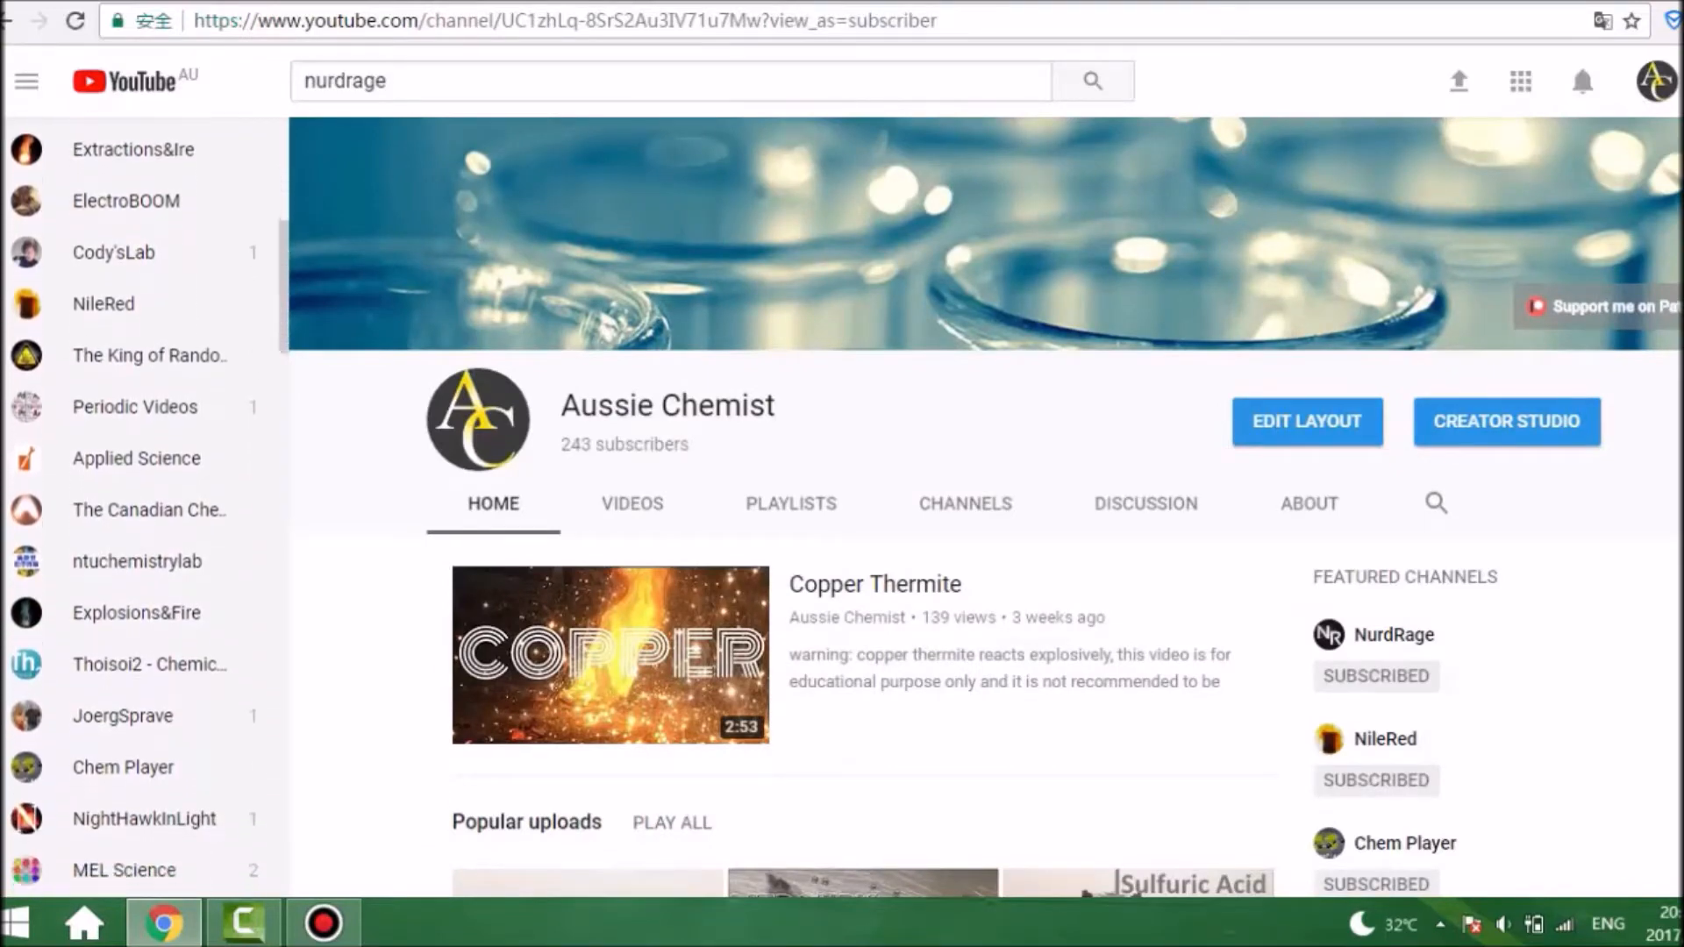
scroll(down, 3)
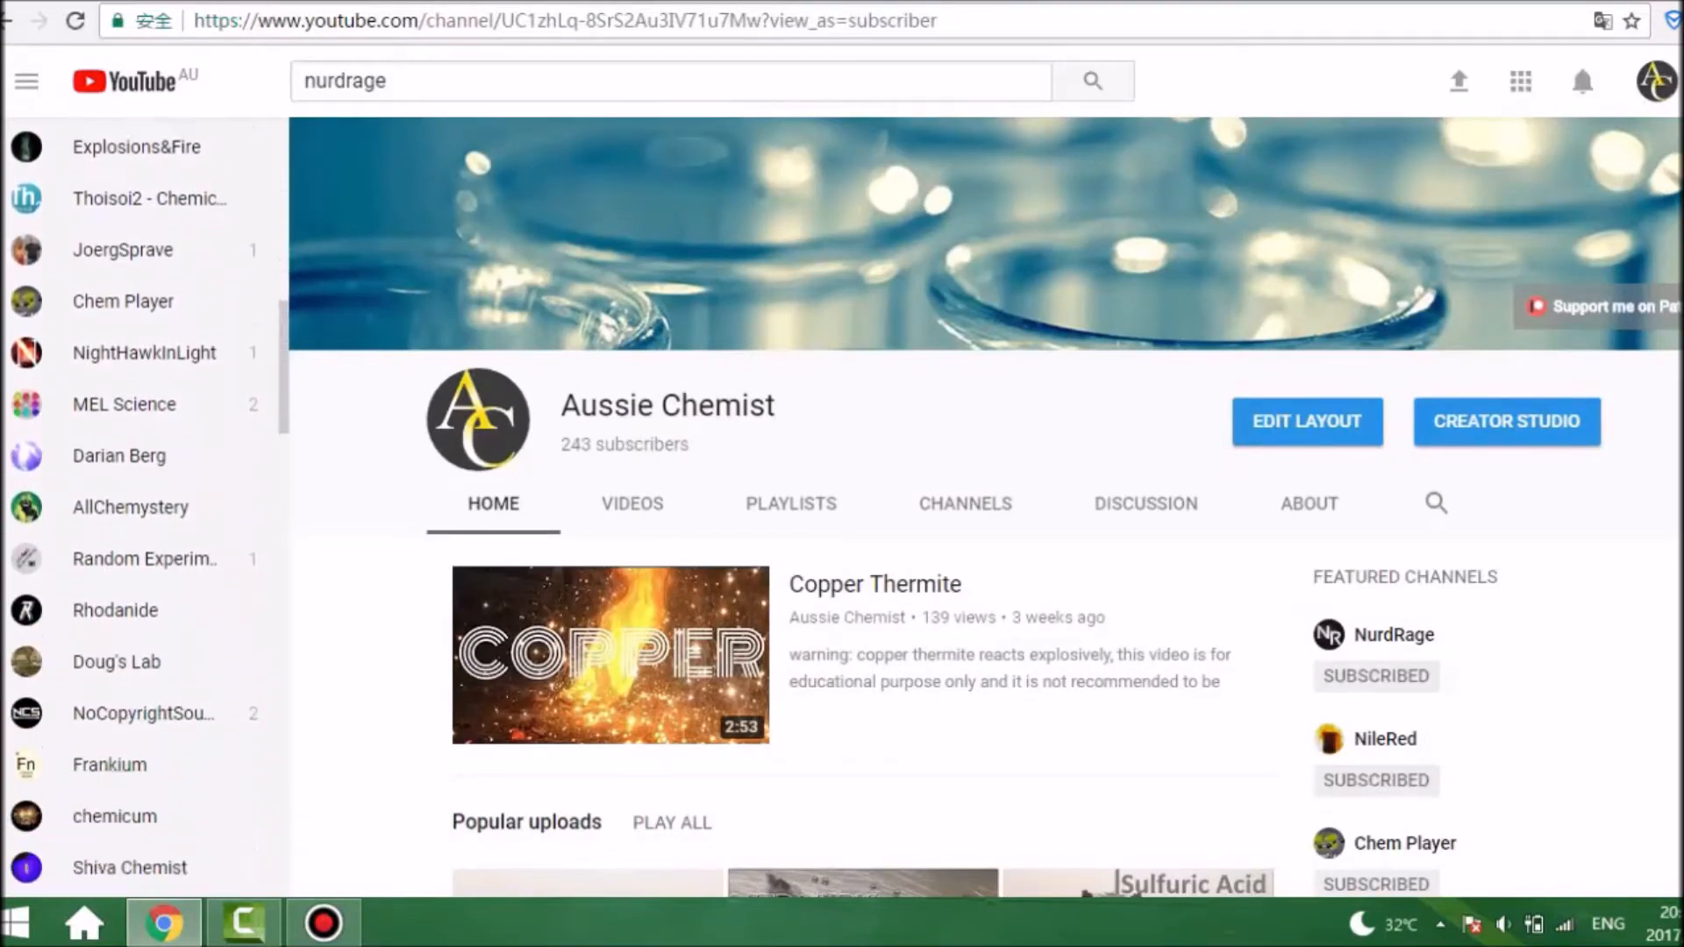
scroll(down, 3)
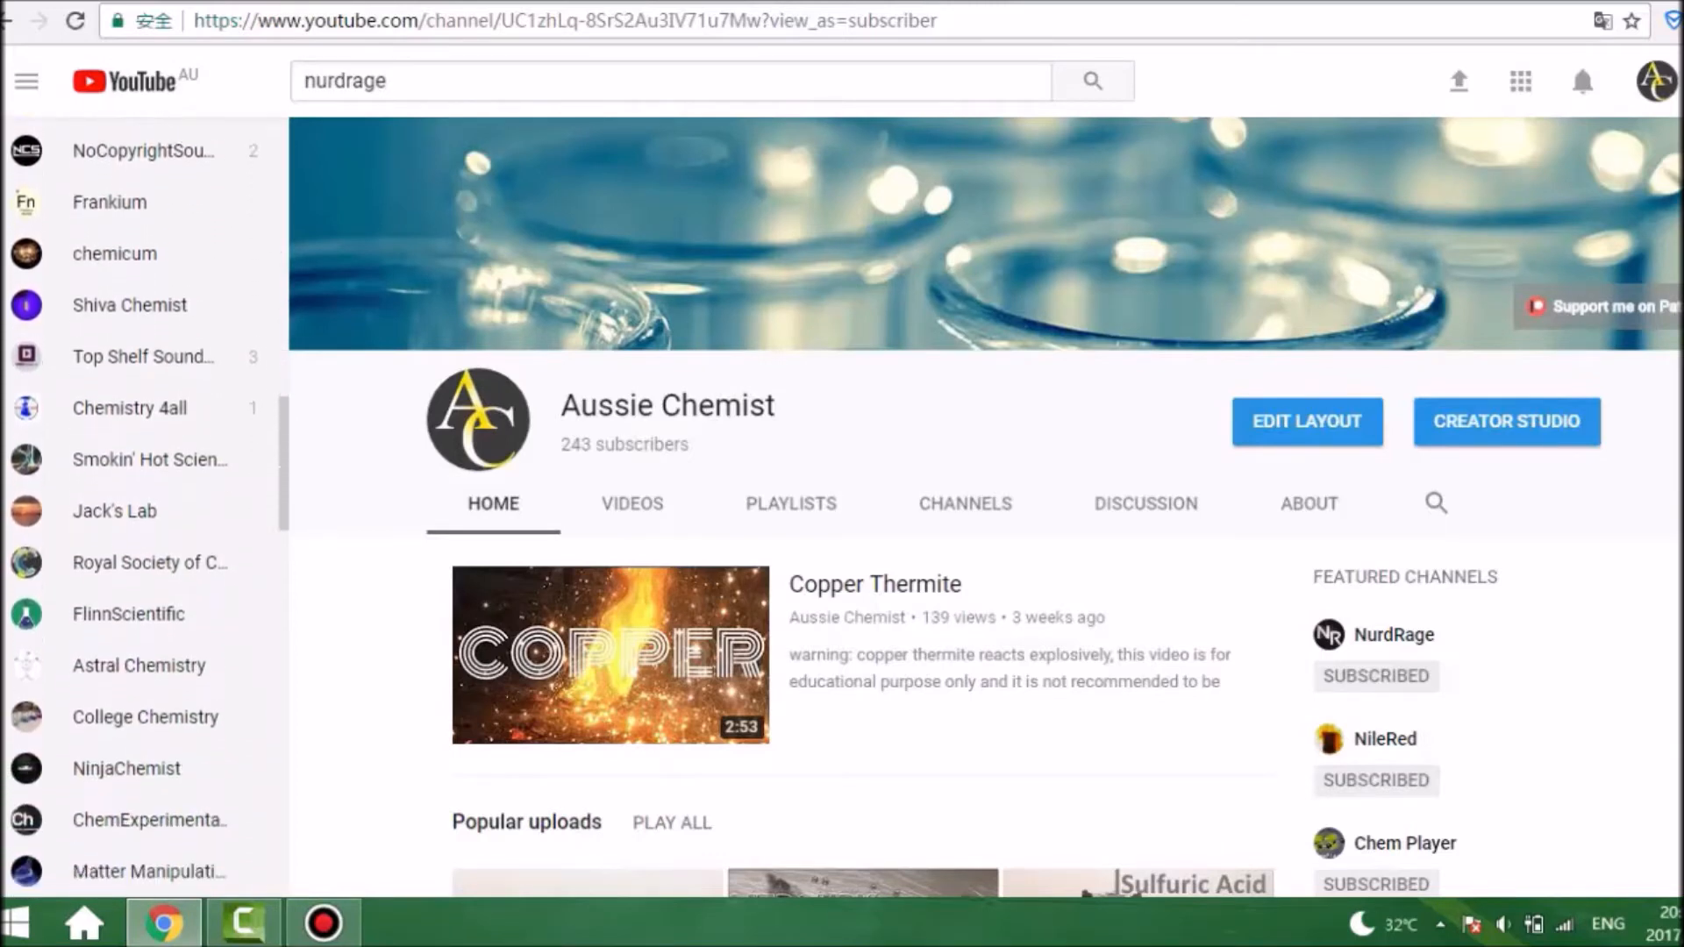
scroll(down, 3)
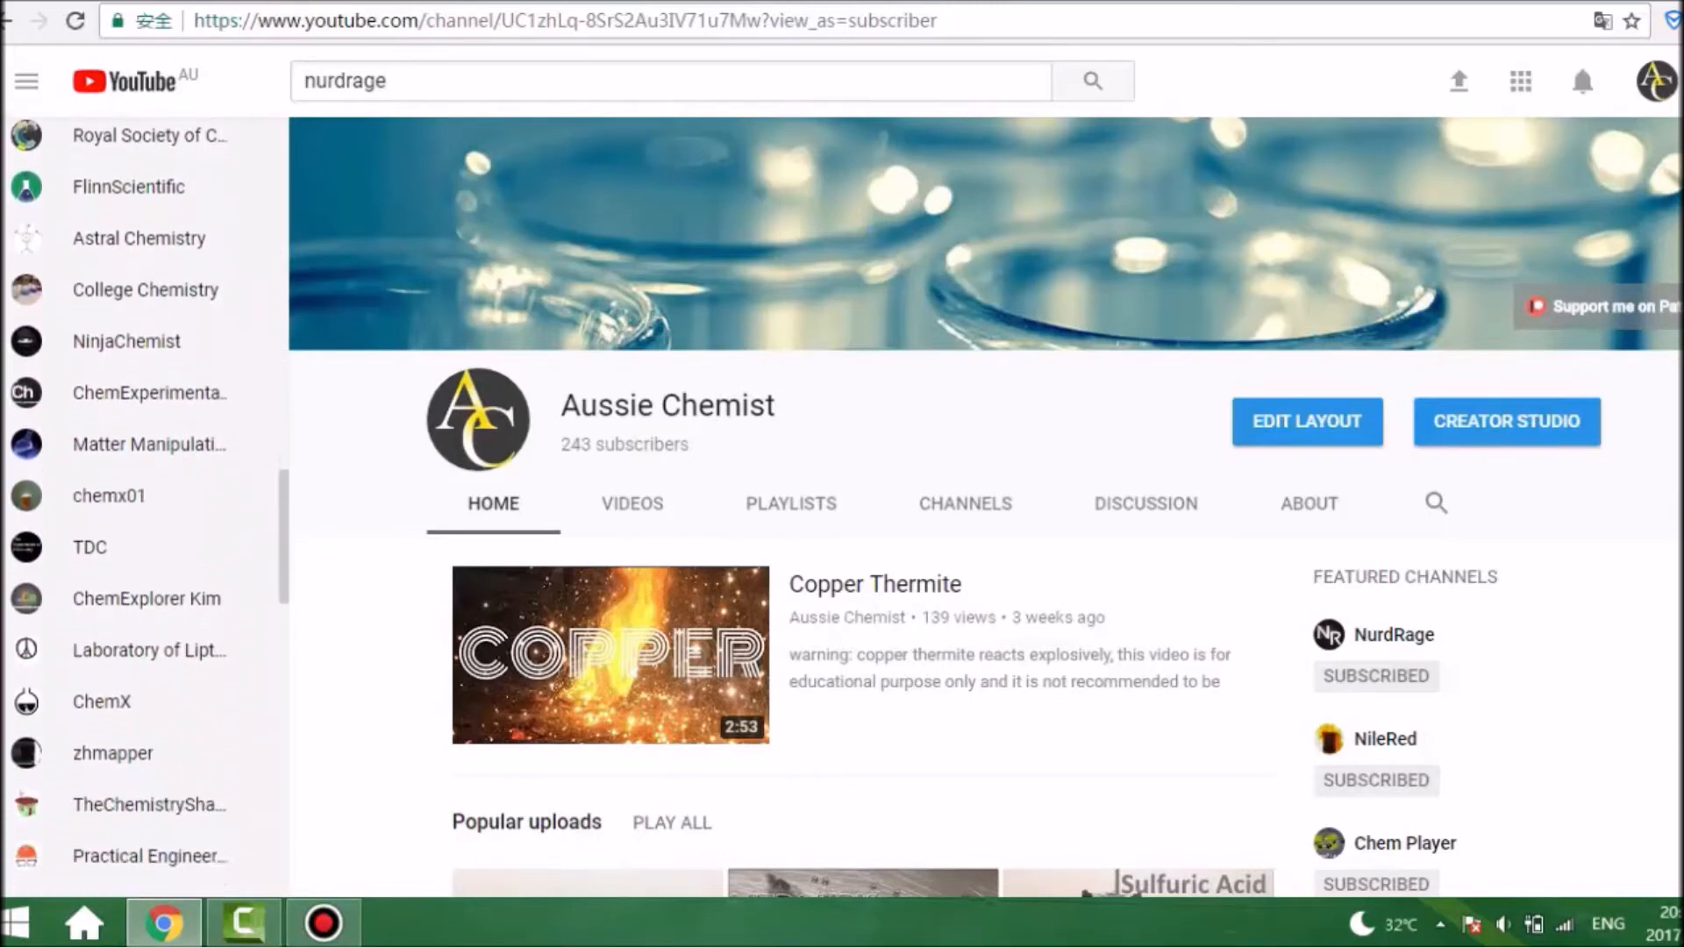
scroll(down, 3)
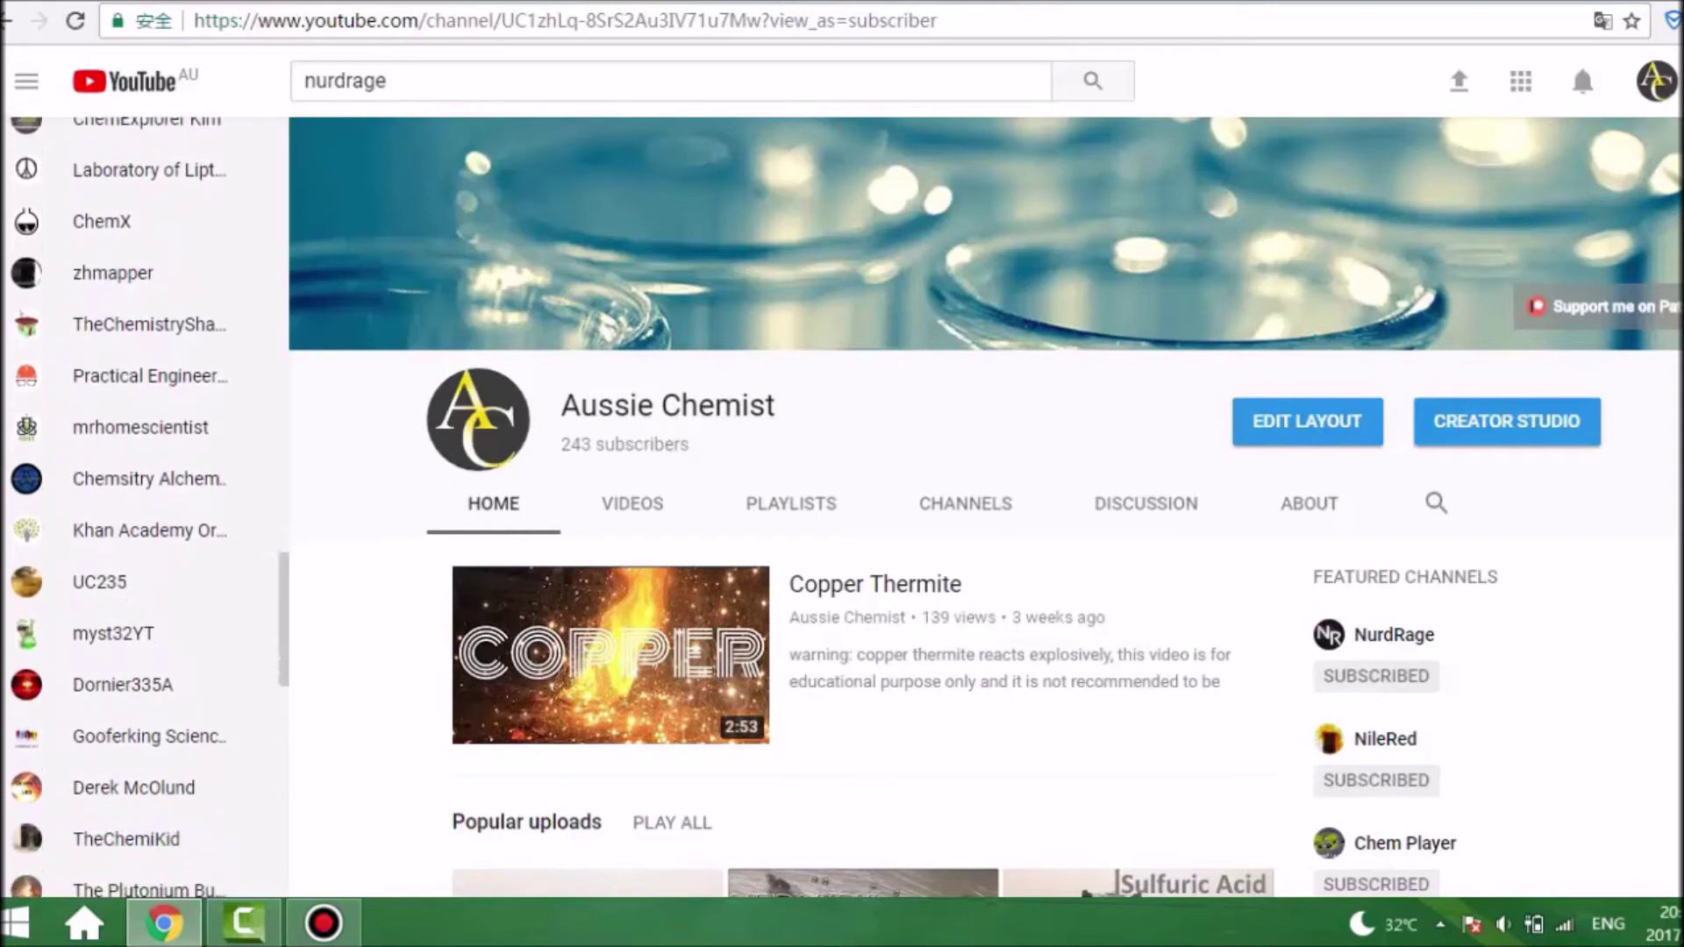
scroll(down, 3)
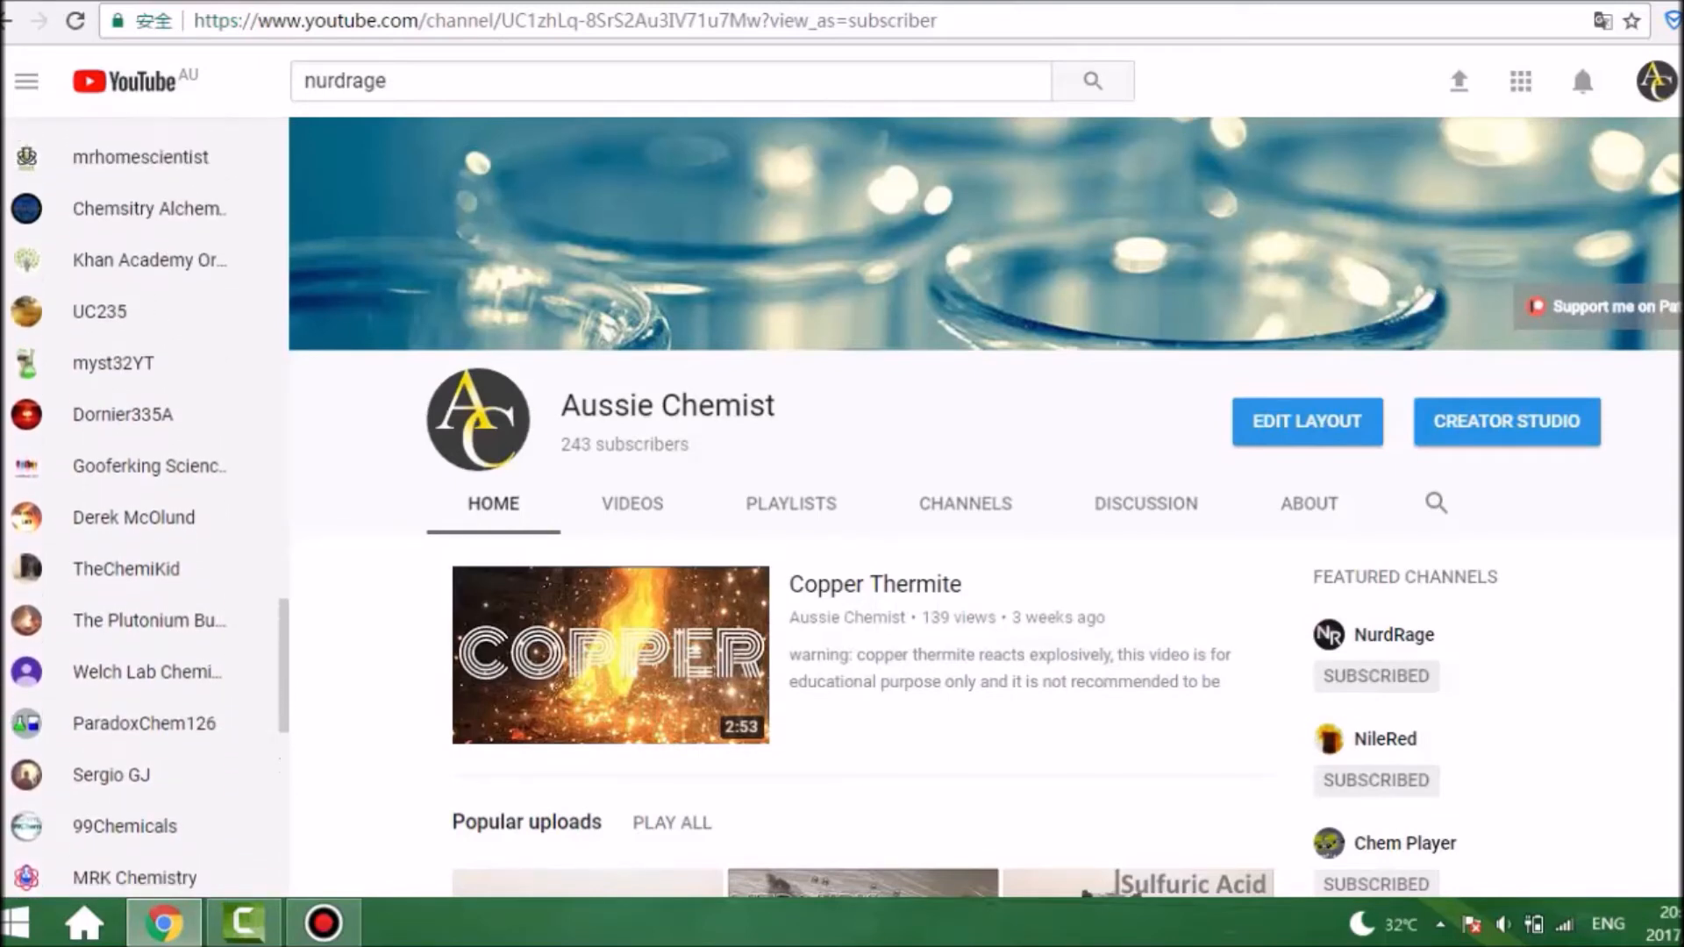
scroll(down, 3)
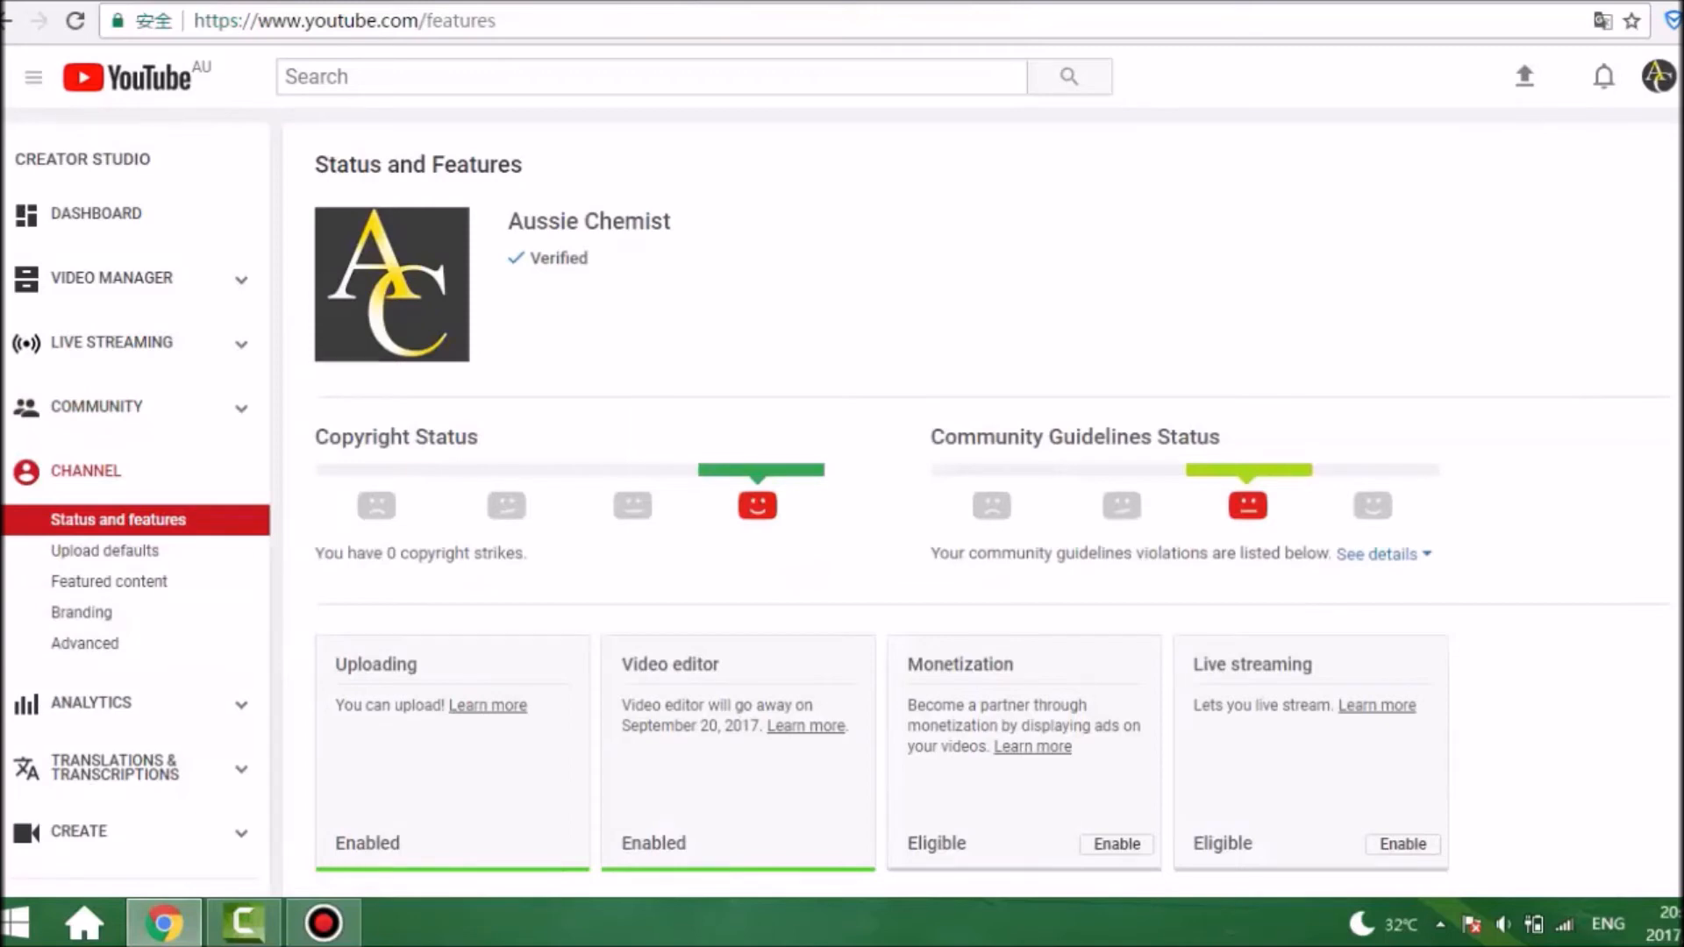
- Expand the Community Guidelines strike details for Synthesis of Mercury Fulminate, then show the site menu
scroll(down, 3)
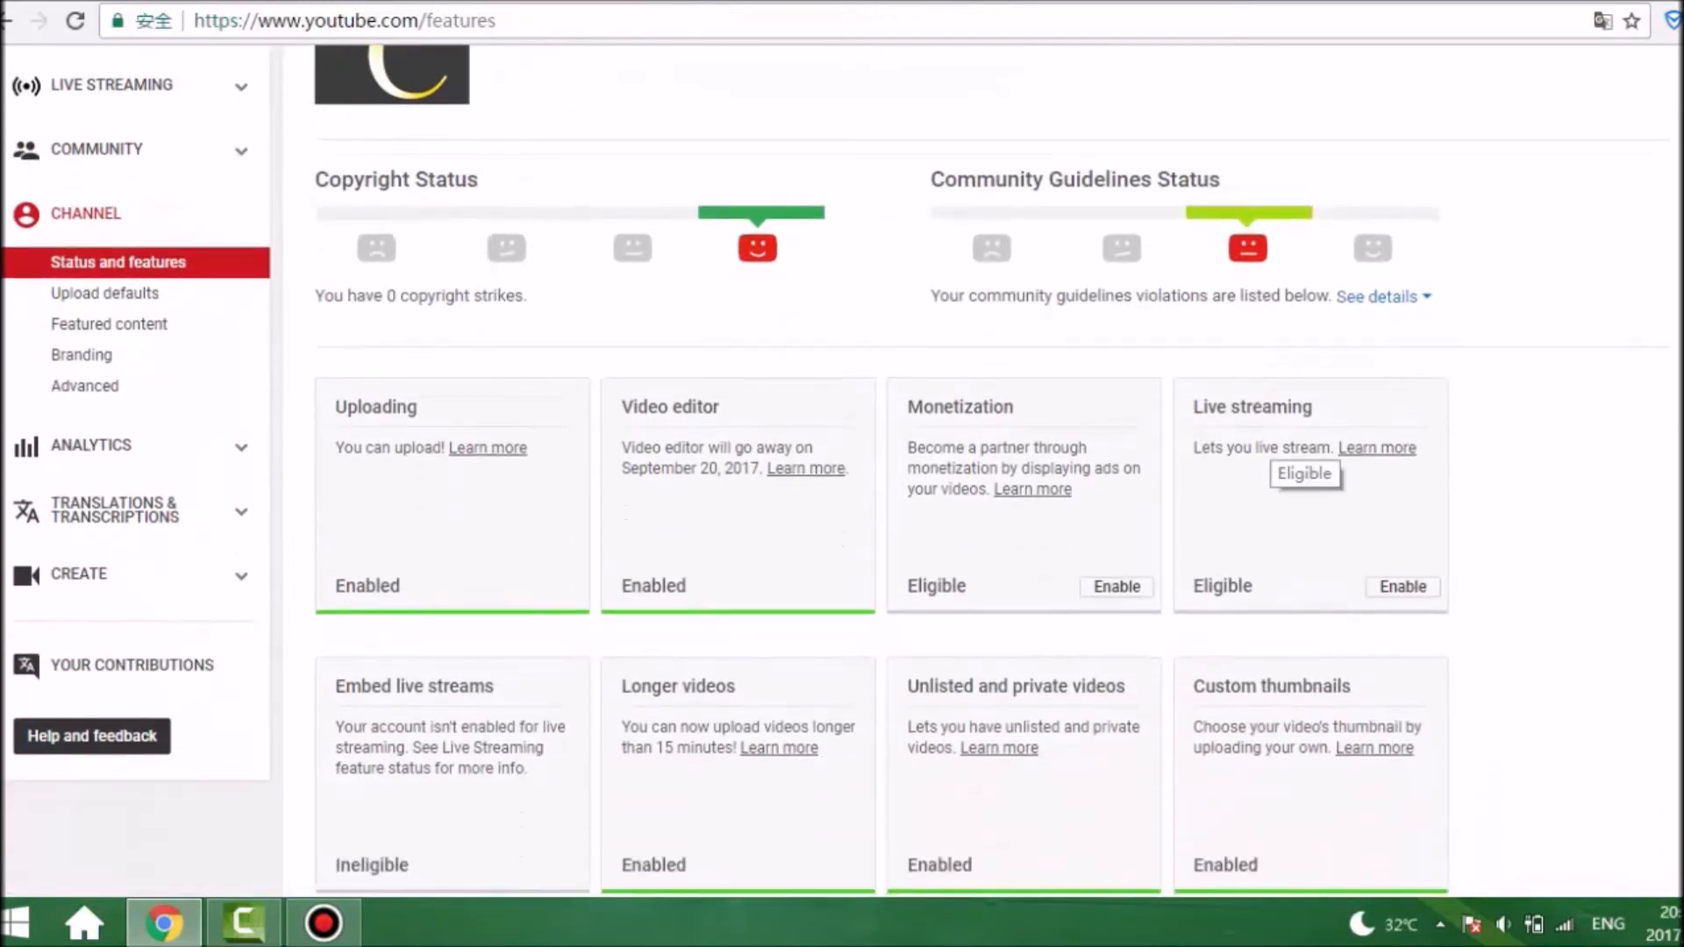
click(1380, 296)
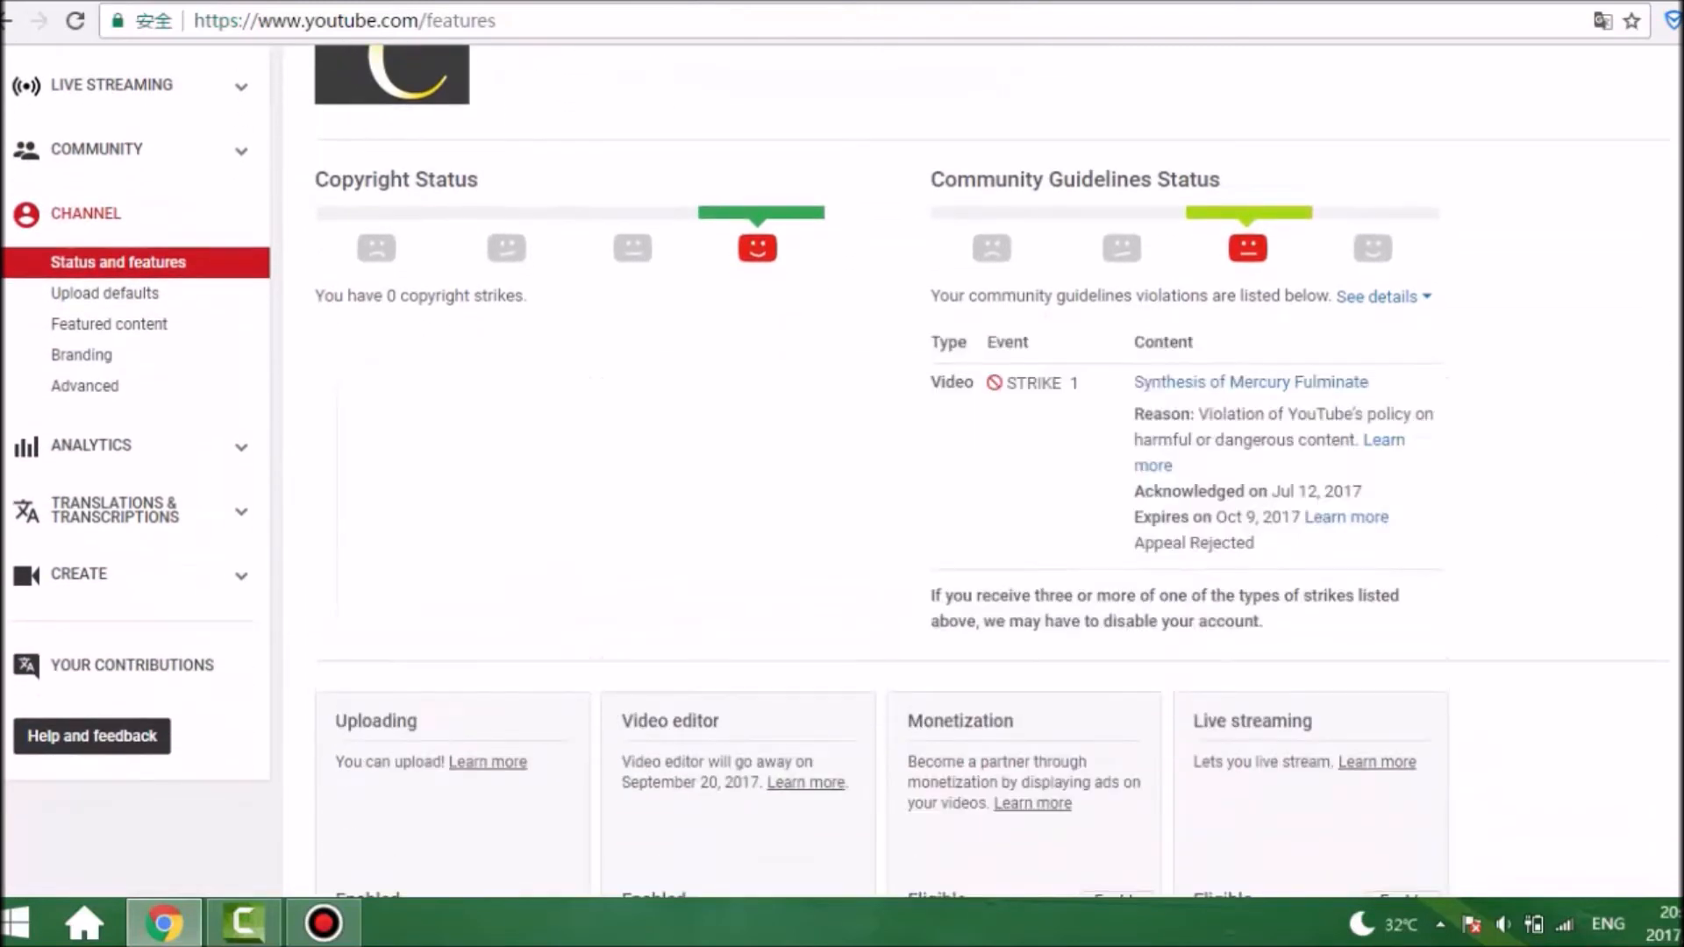
mouse_move(1251, 382)
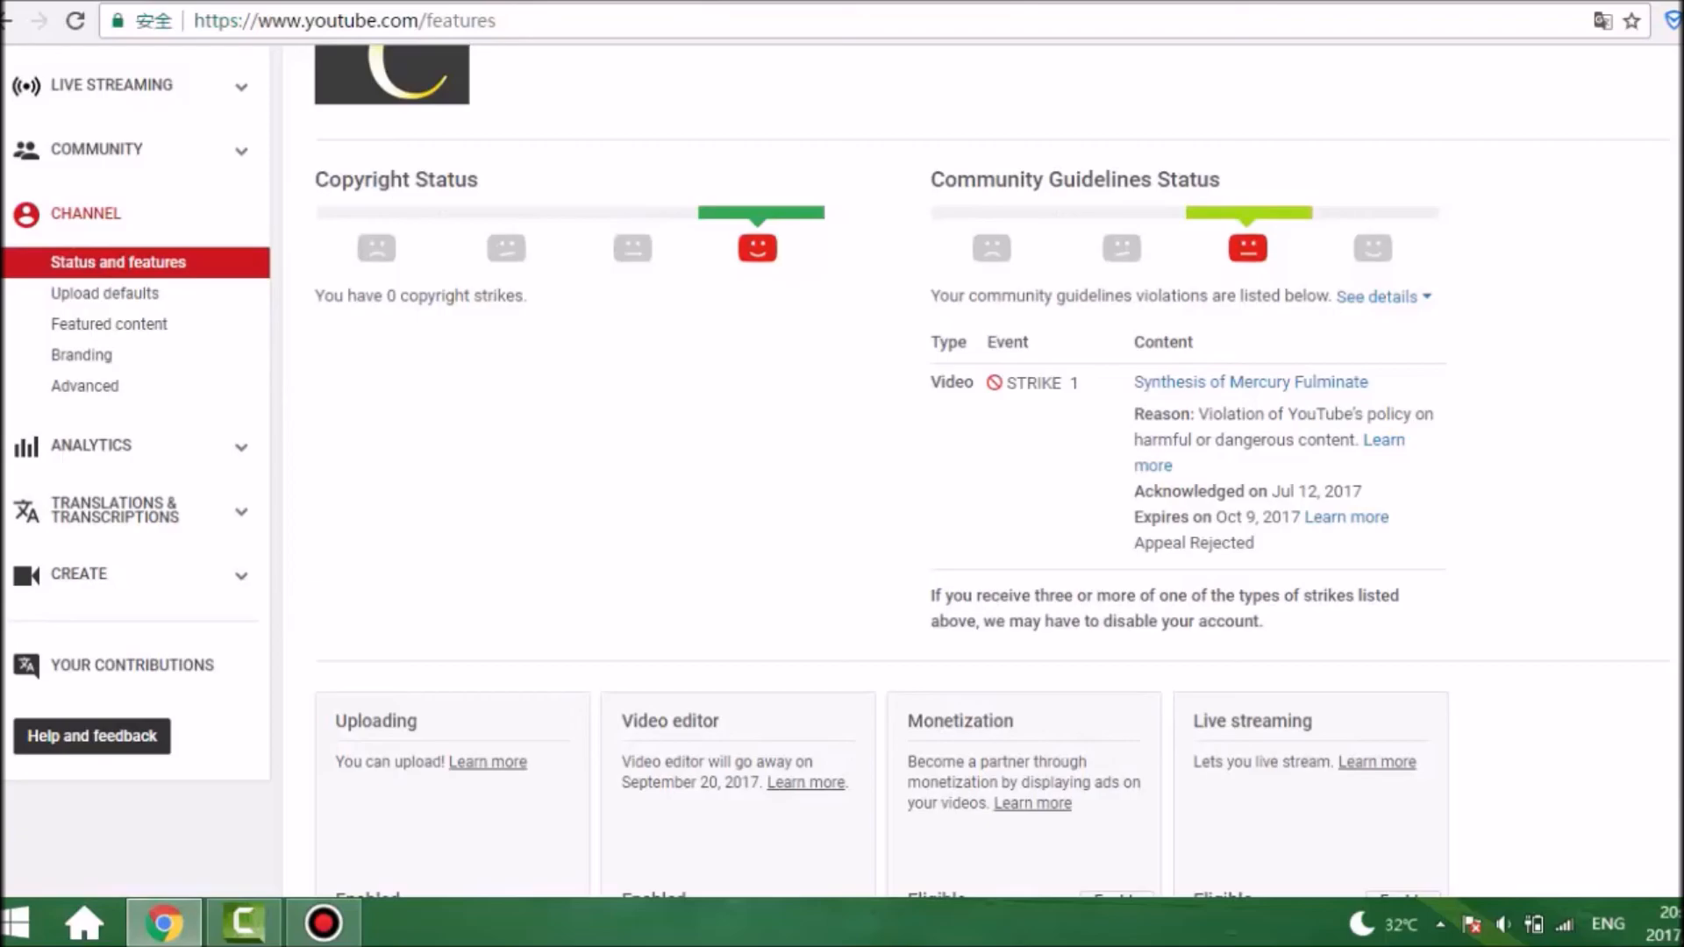
scroll(down, 3)
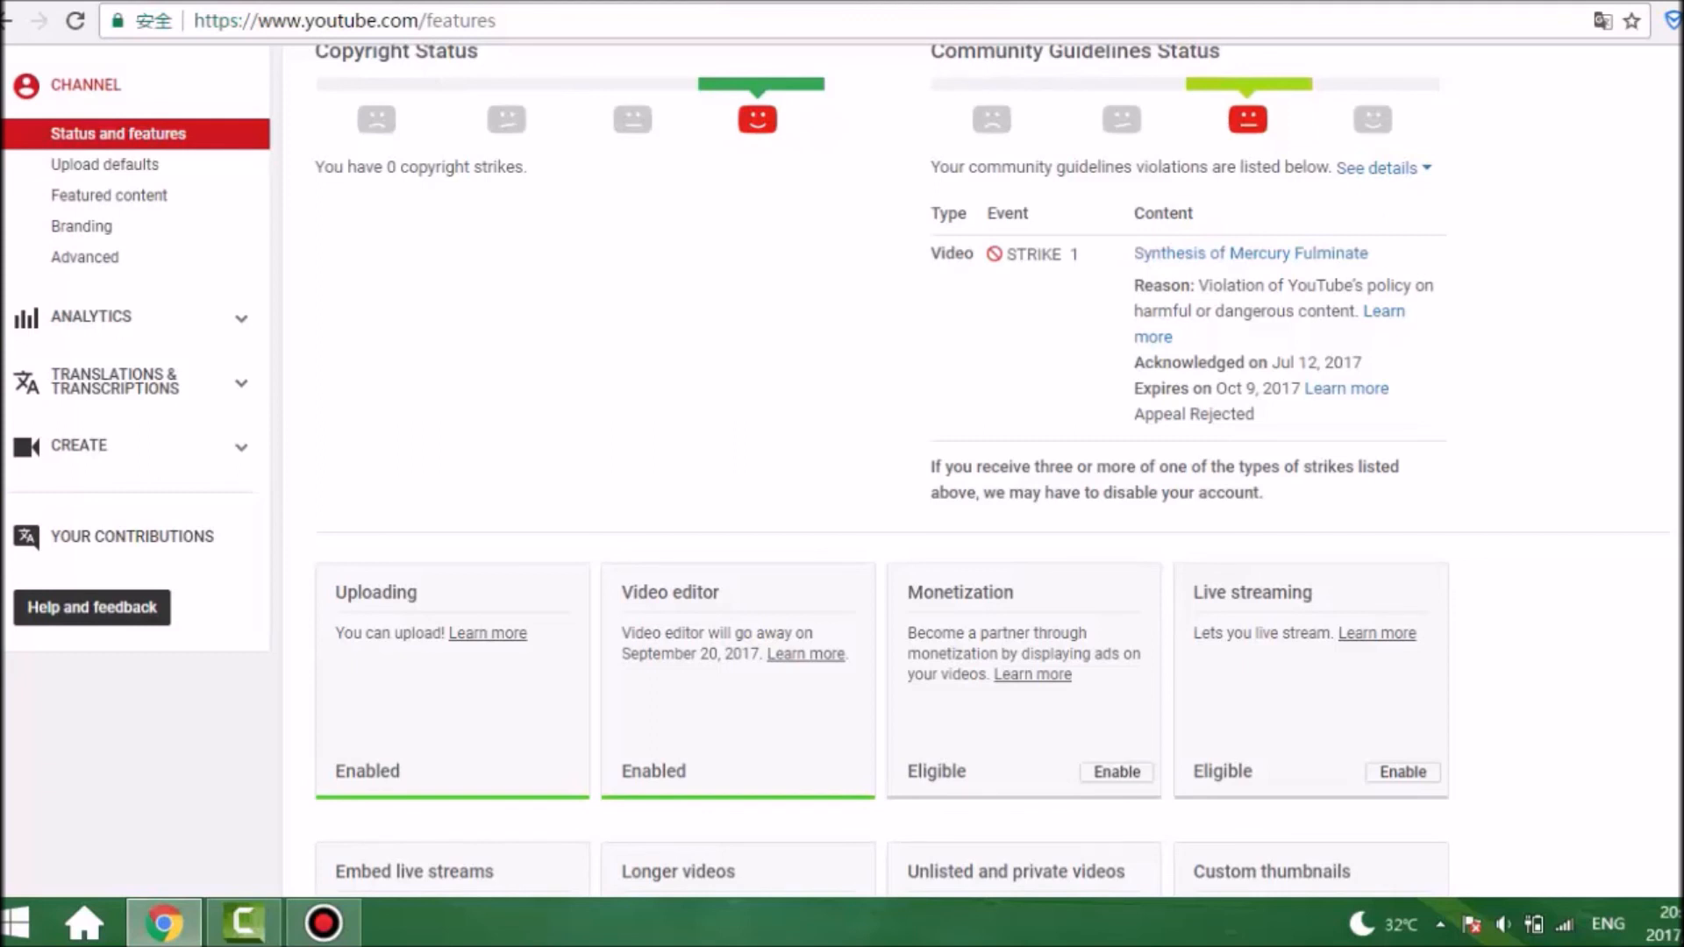
mouse_move(84, 256)
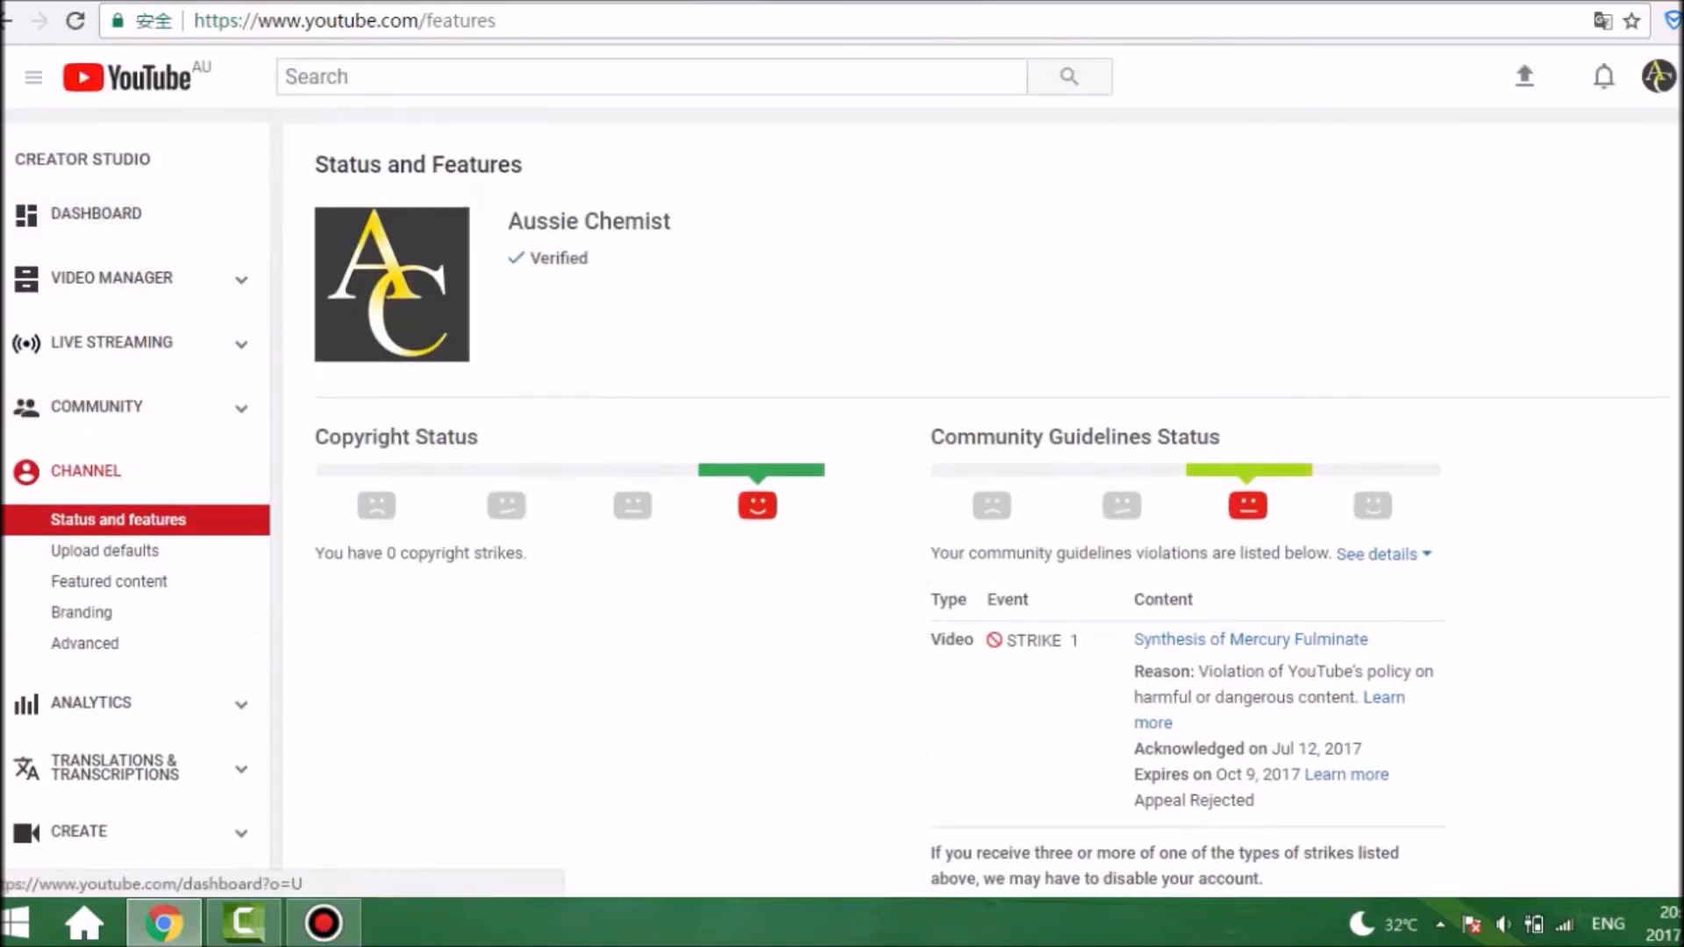
click(34, 76)
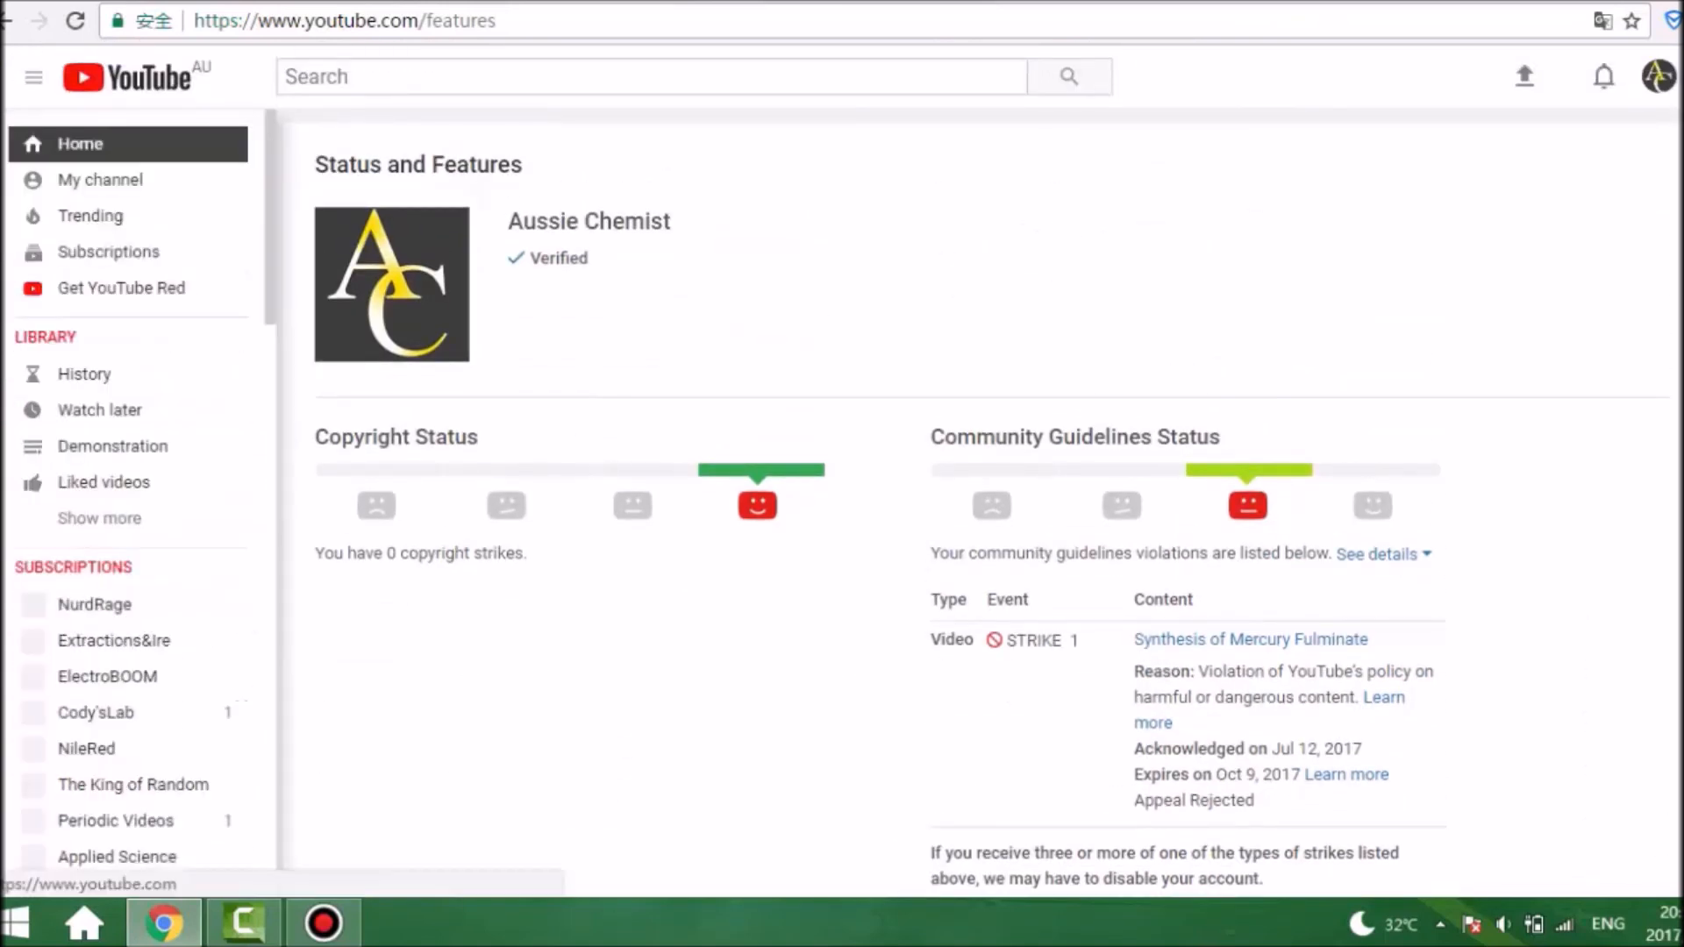